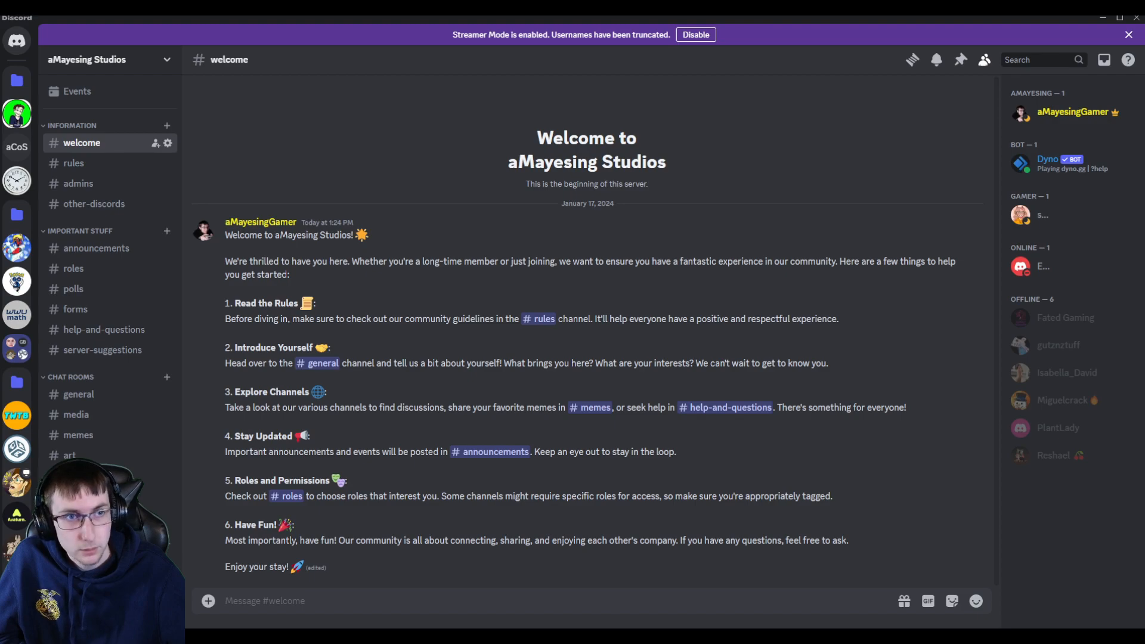
mouse_move(740, 401)
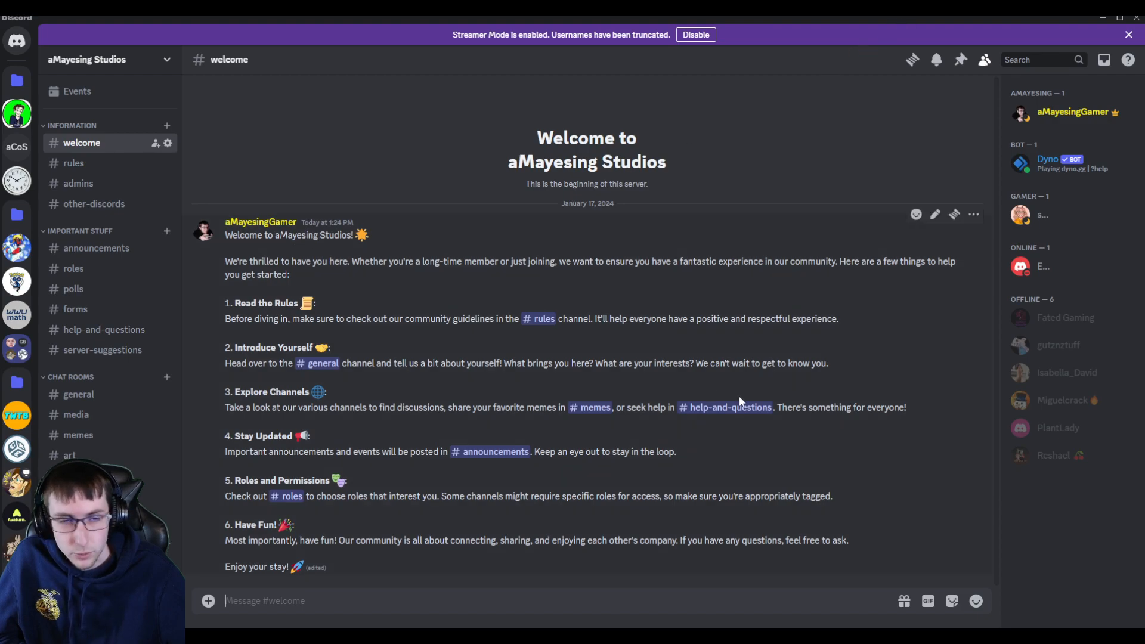
mouse_move(971, 483)
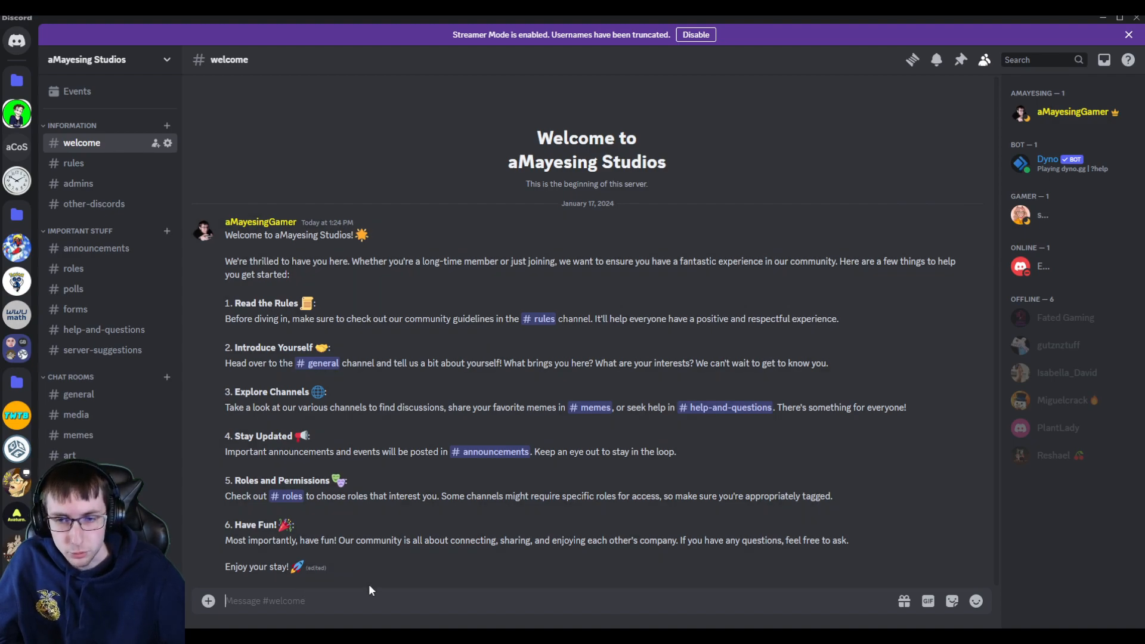
Step: Scroll through the #rules channel to its closing note, then move to #admins
click(73, 163)
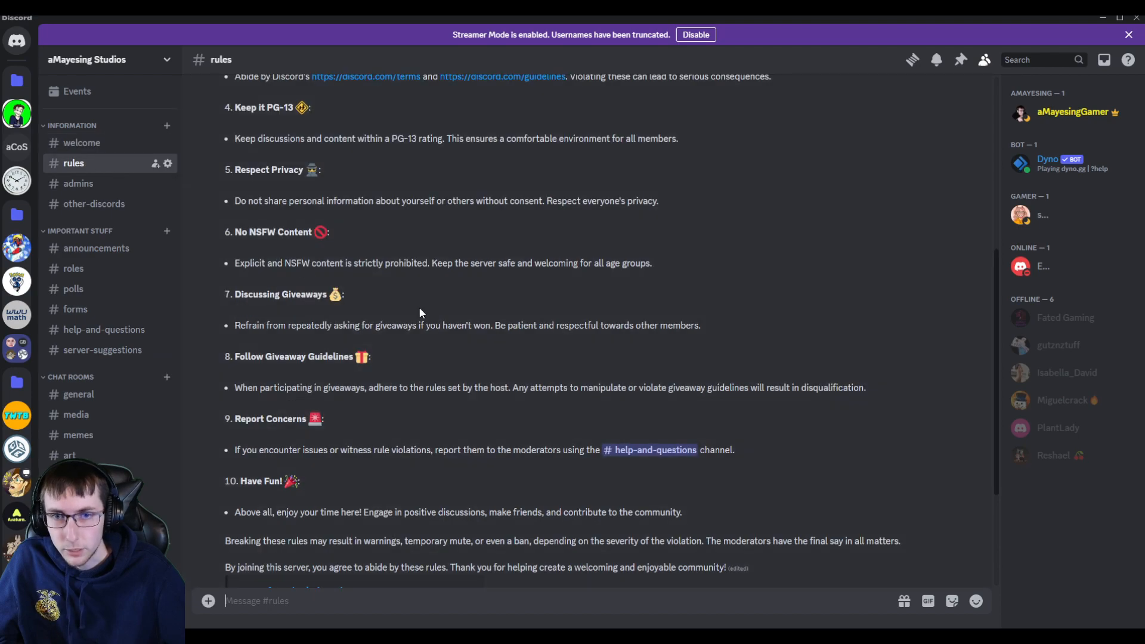
scroll(up, 3)
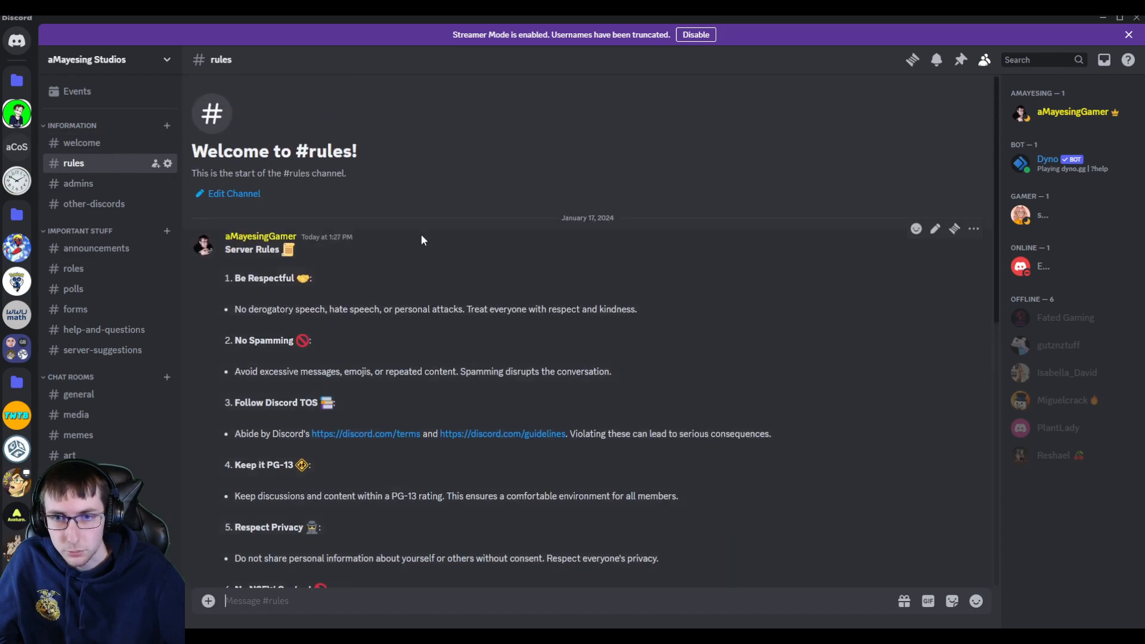
scroll(down, 3)
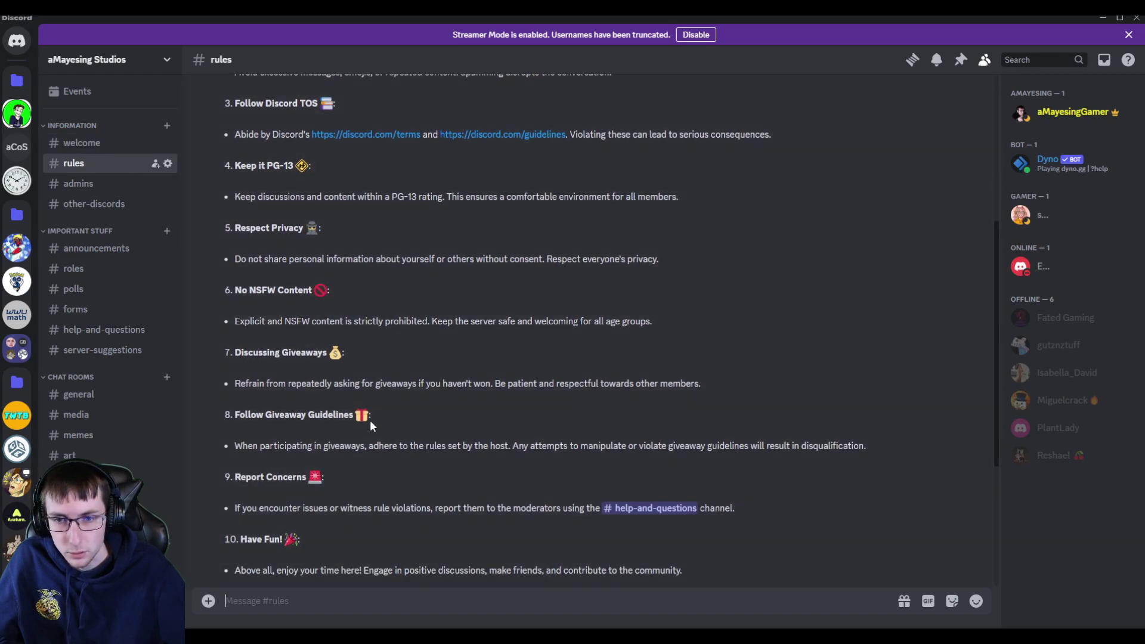
scroll(down, 3)
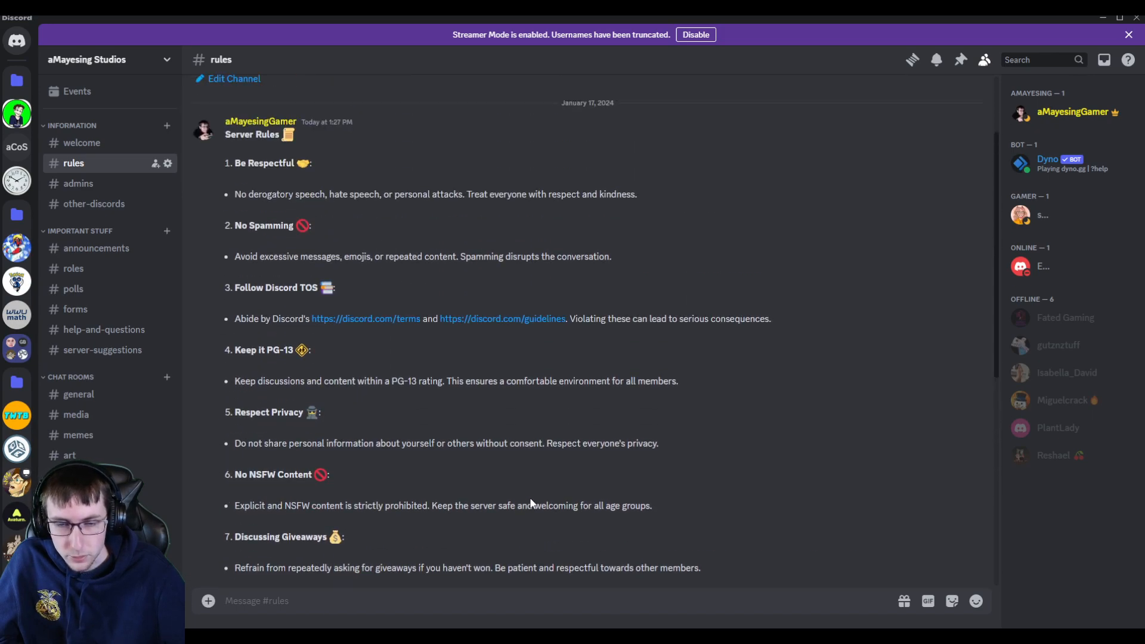
scroll(down, 3)
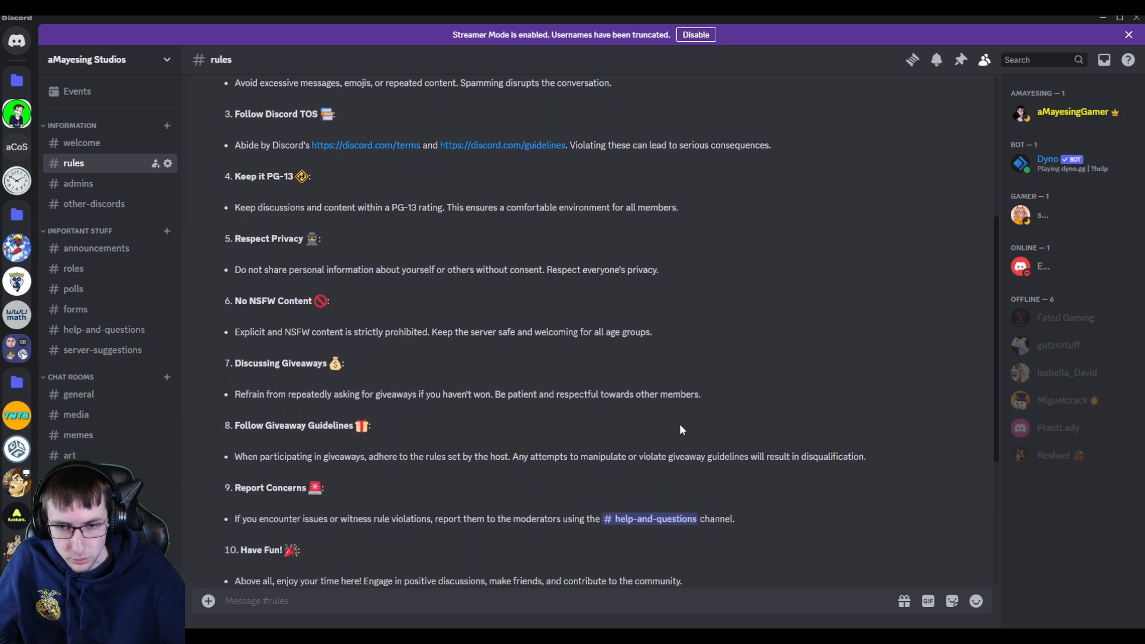
scroll(down, 3)
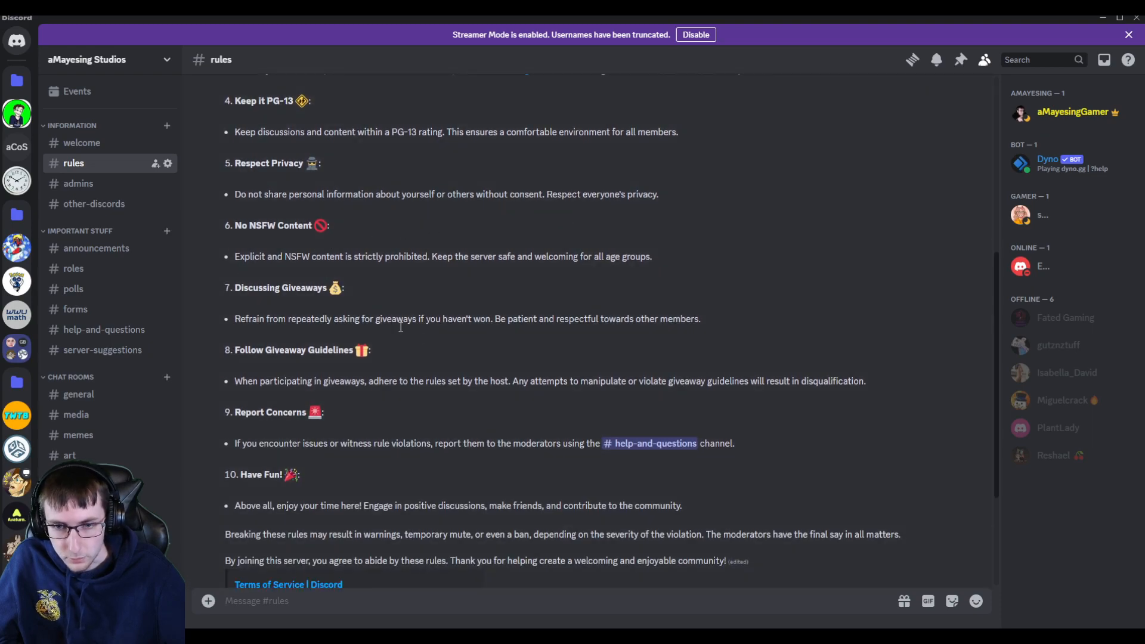
scroll(down, 3)
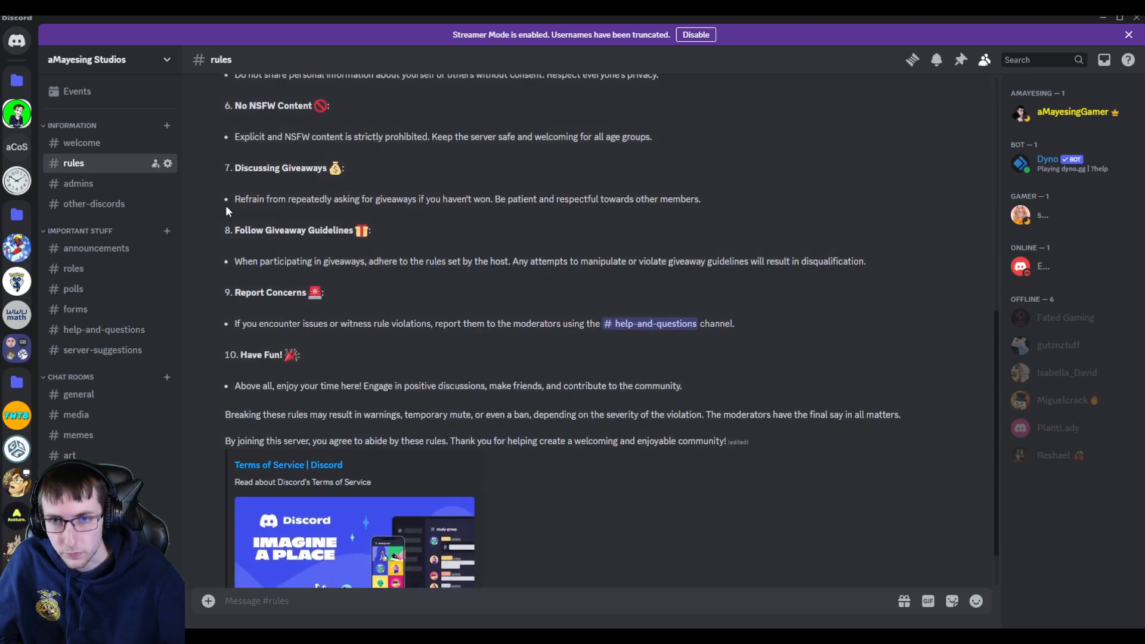
click(78, 184)
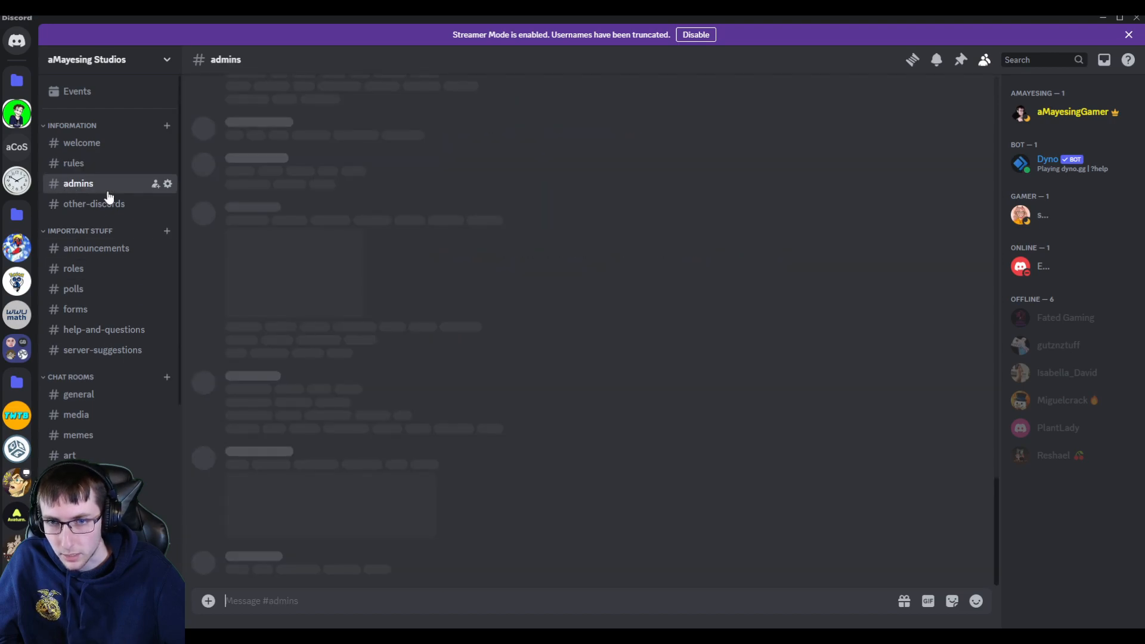
Step: View the #admins 'no admins currently' notice, then open the empty #other-discords channel
click(77, 183)
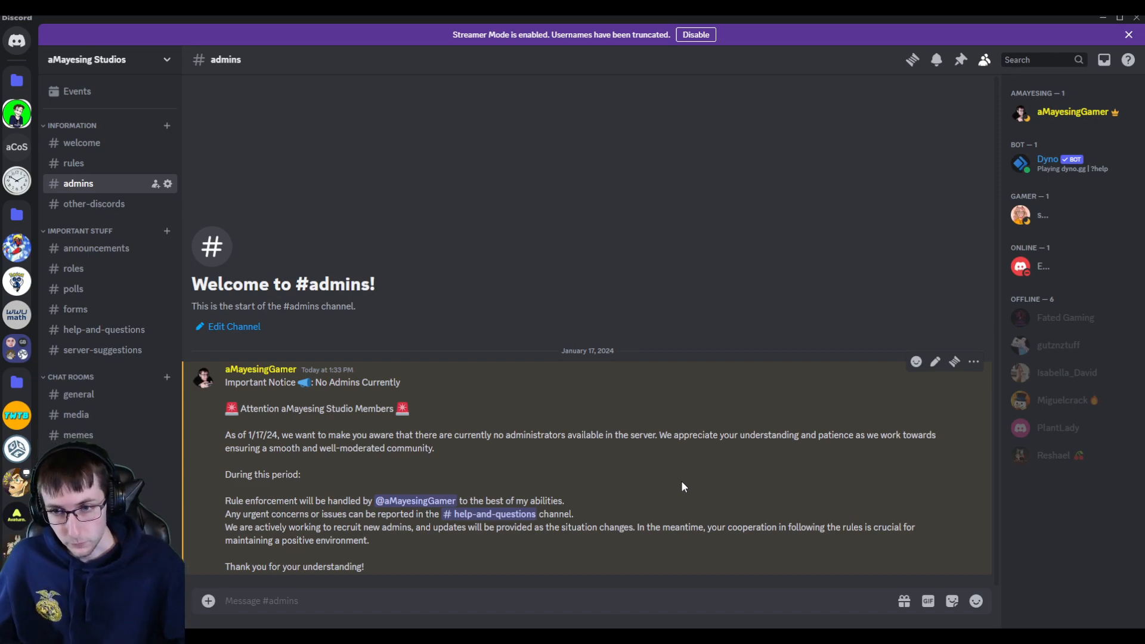
click(94, 204)
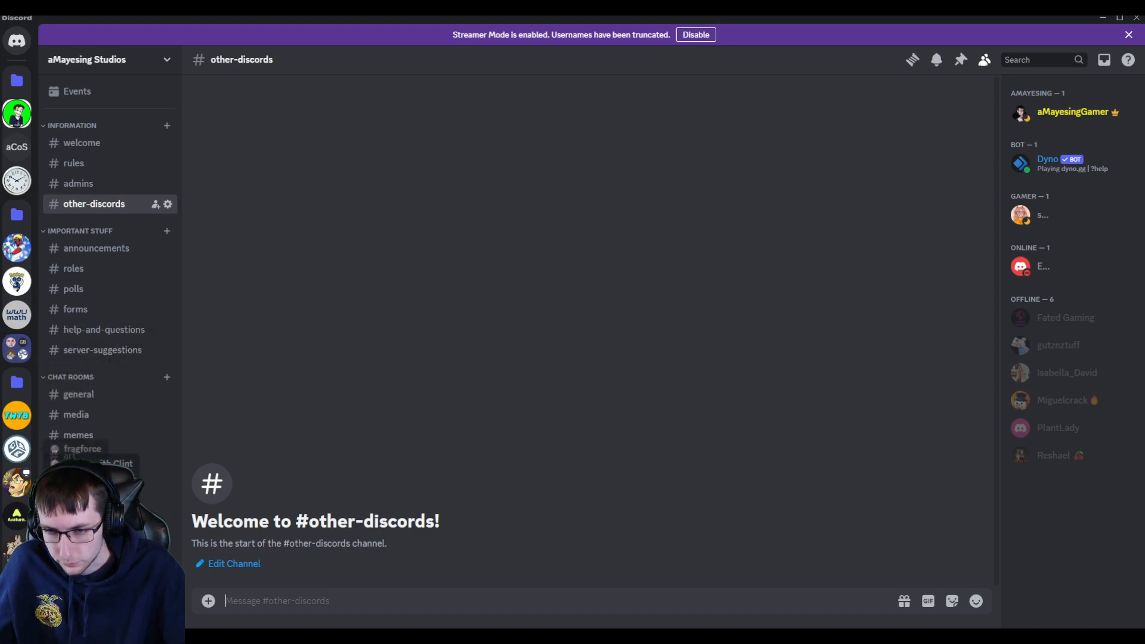
mouse_move(16, 350)
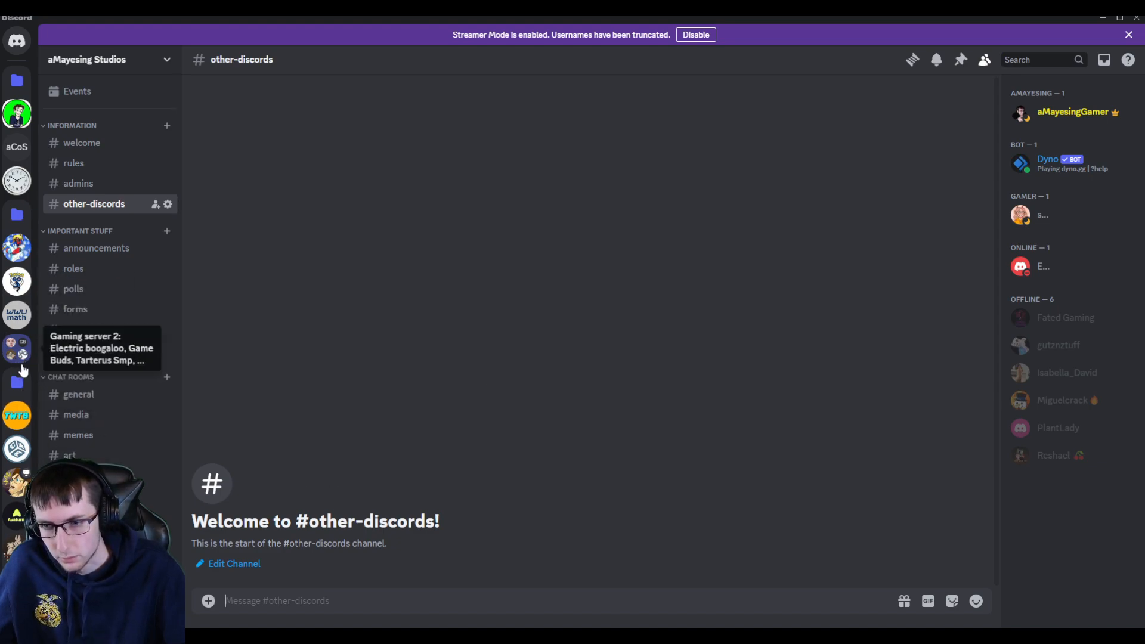
mouse_move(375, 559)
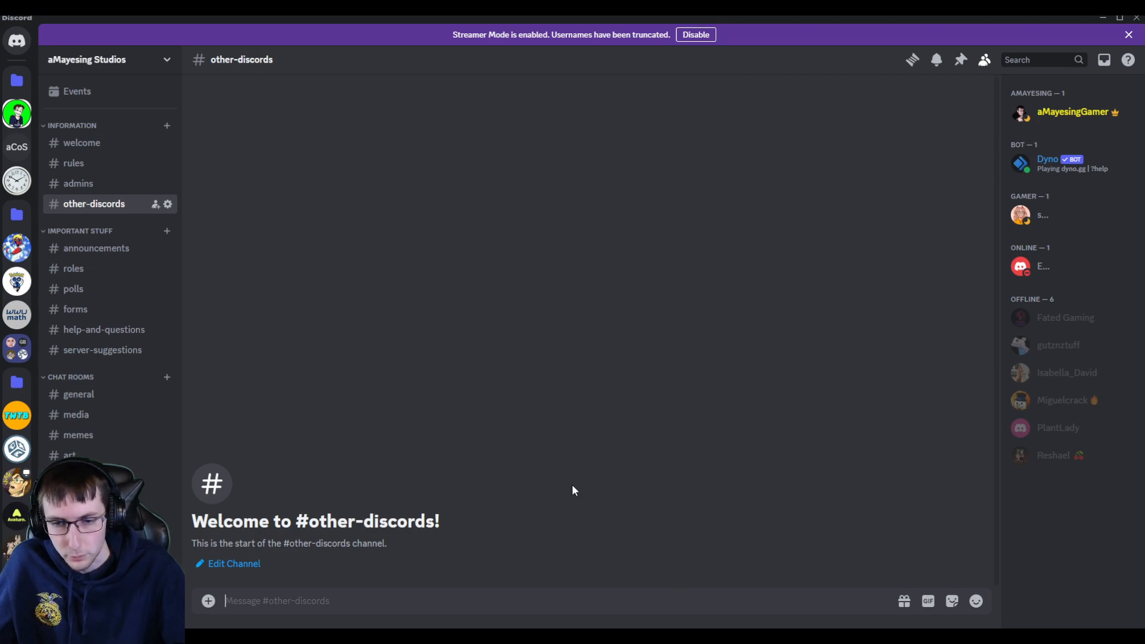
mouse_move(562, 262)
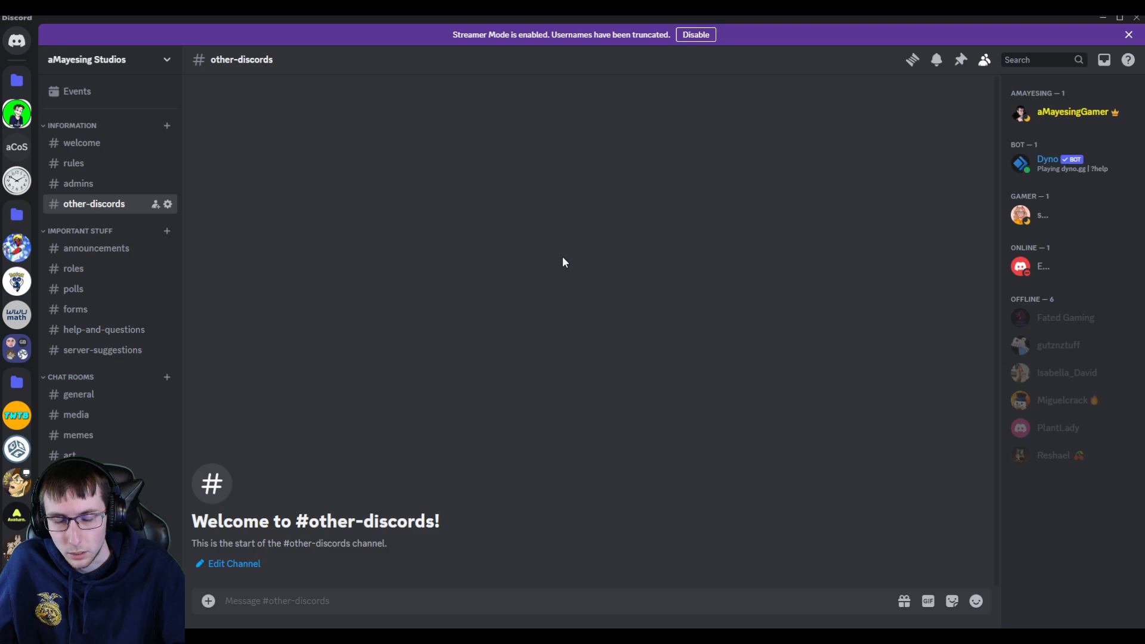
Step: Browse #announcements posts, then show the Dyno reaction-role message in #roles
click(96, 248)
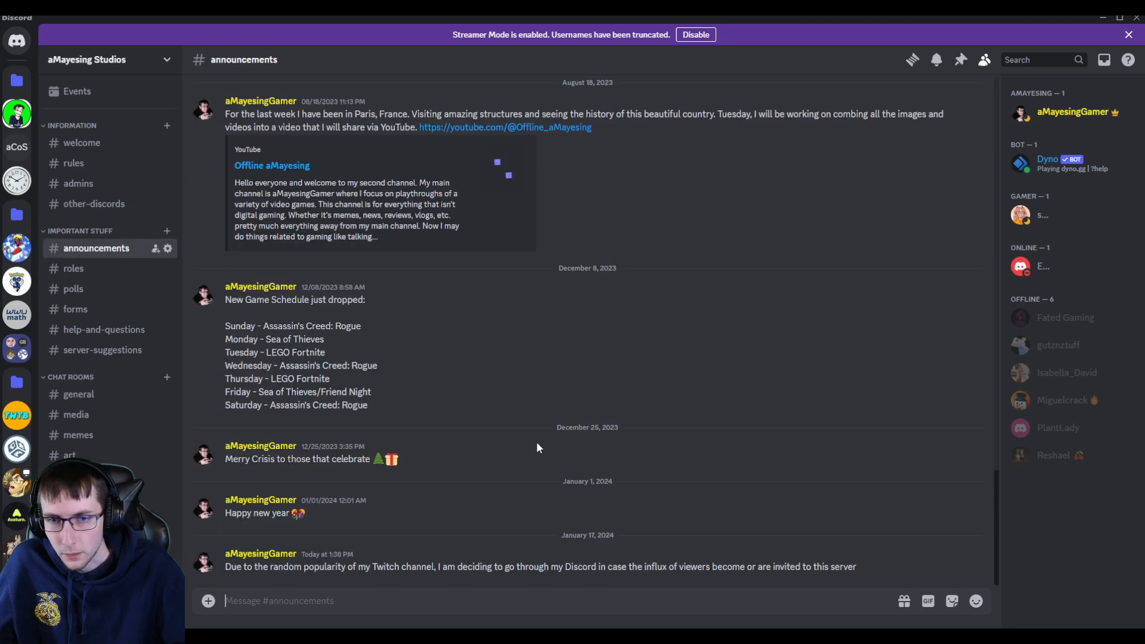
mouse_move(670, 330)
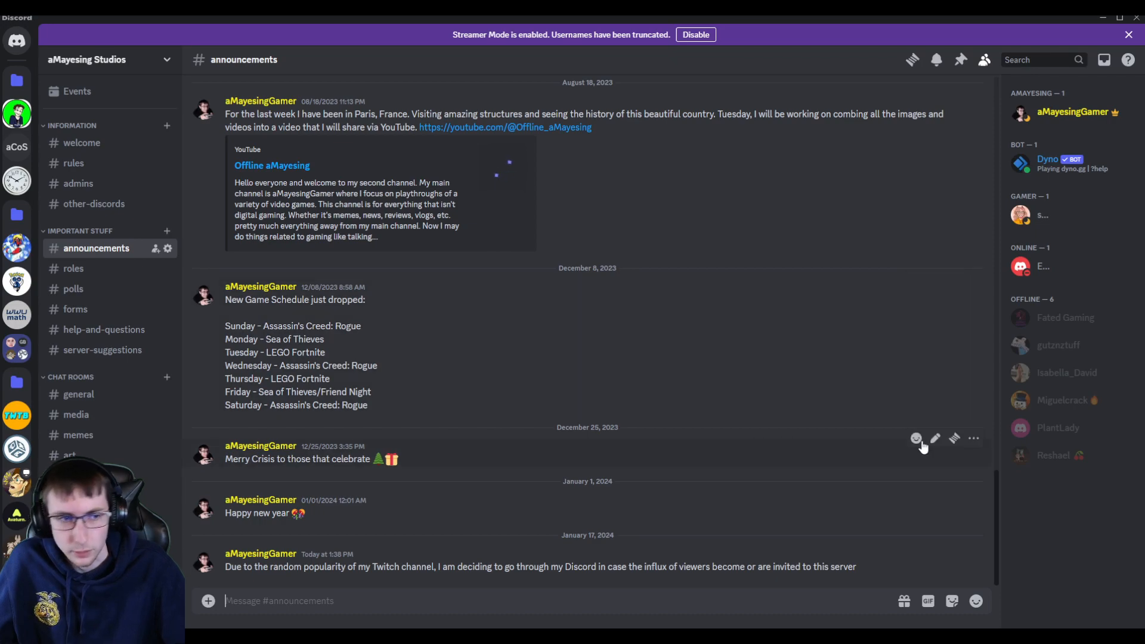
mouse_move(520, 563)
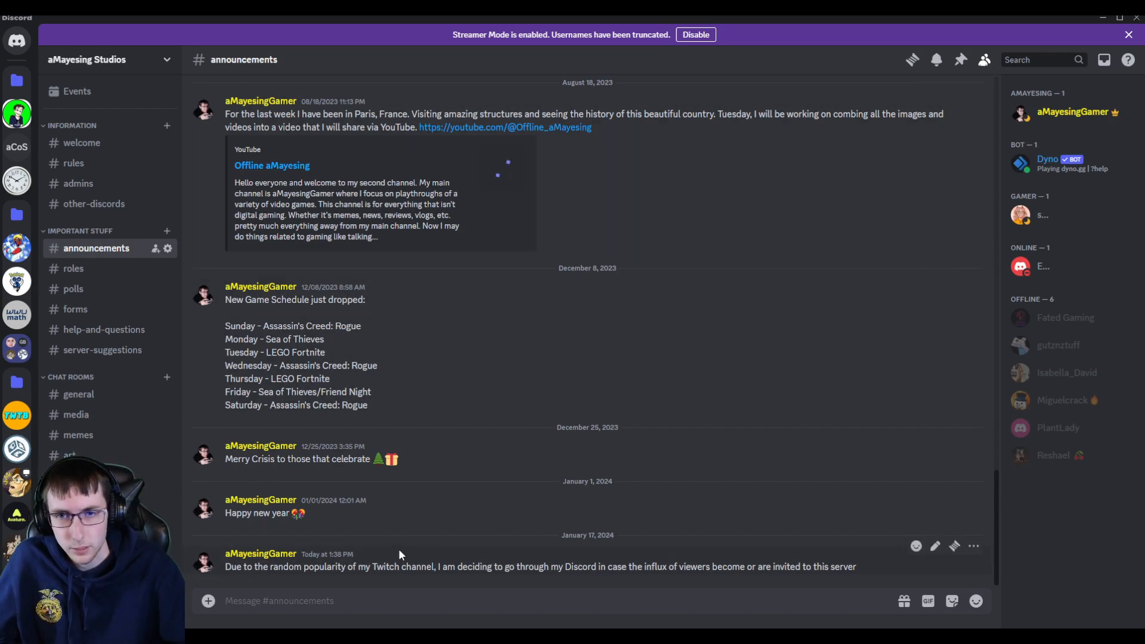
click(74, 268)
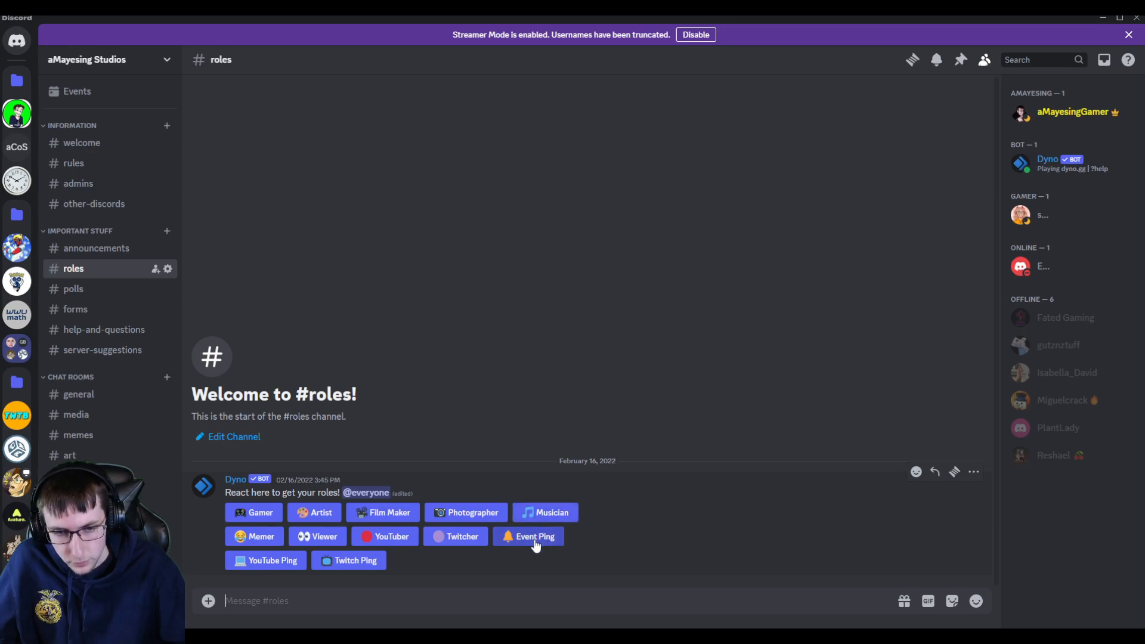
mouse_move(581, 570)
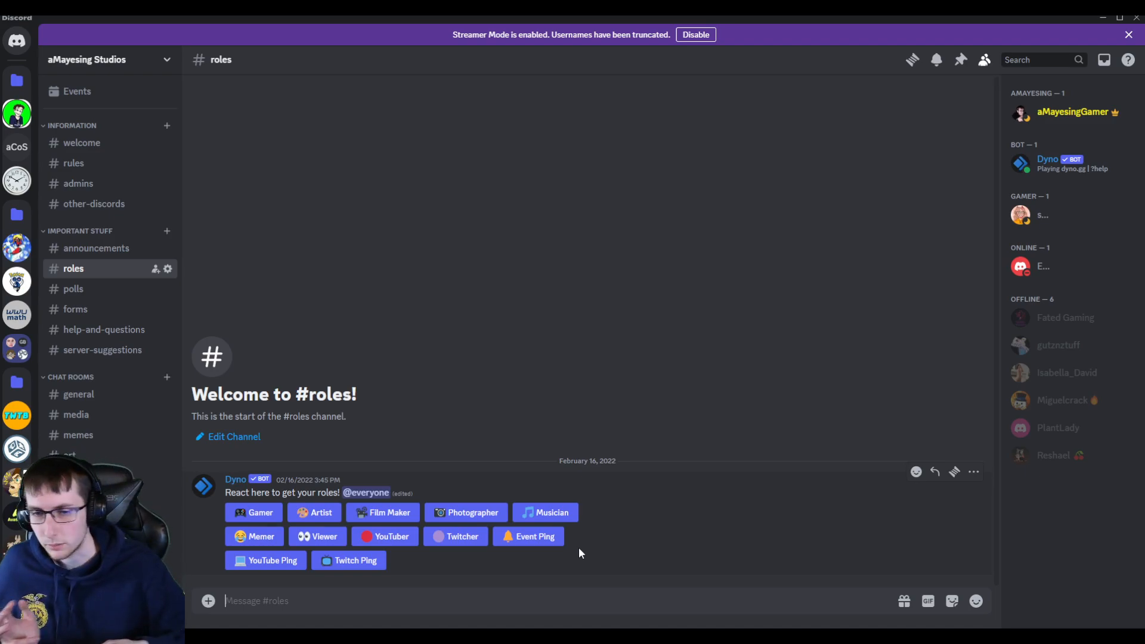
mouse_move(402, 557)
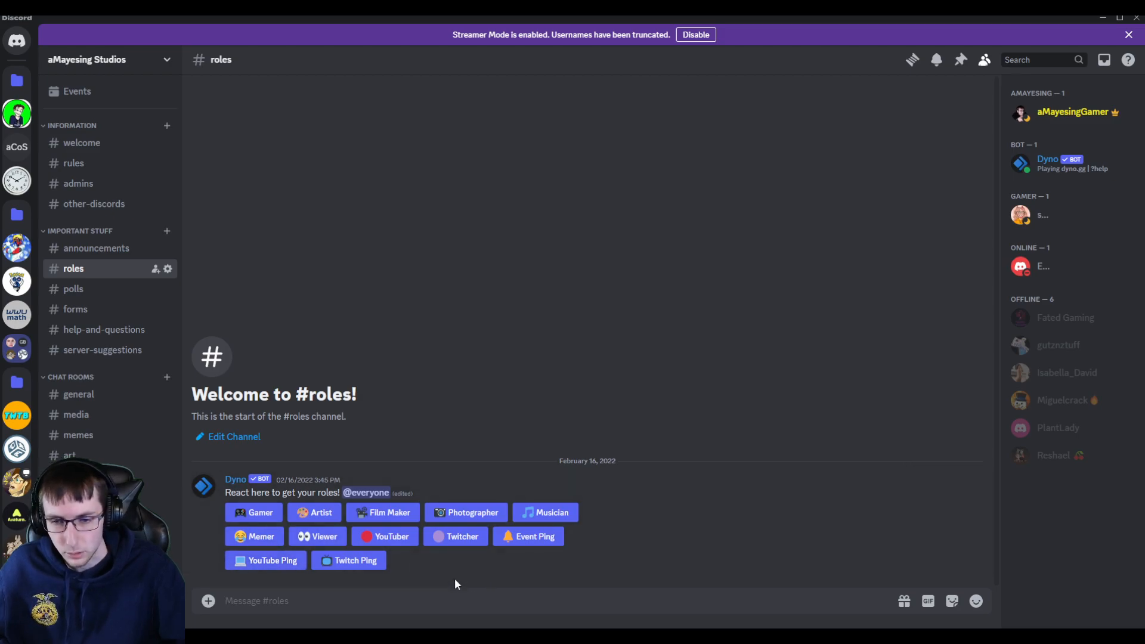
mouse_move(142, 290)
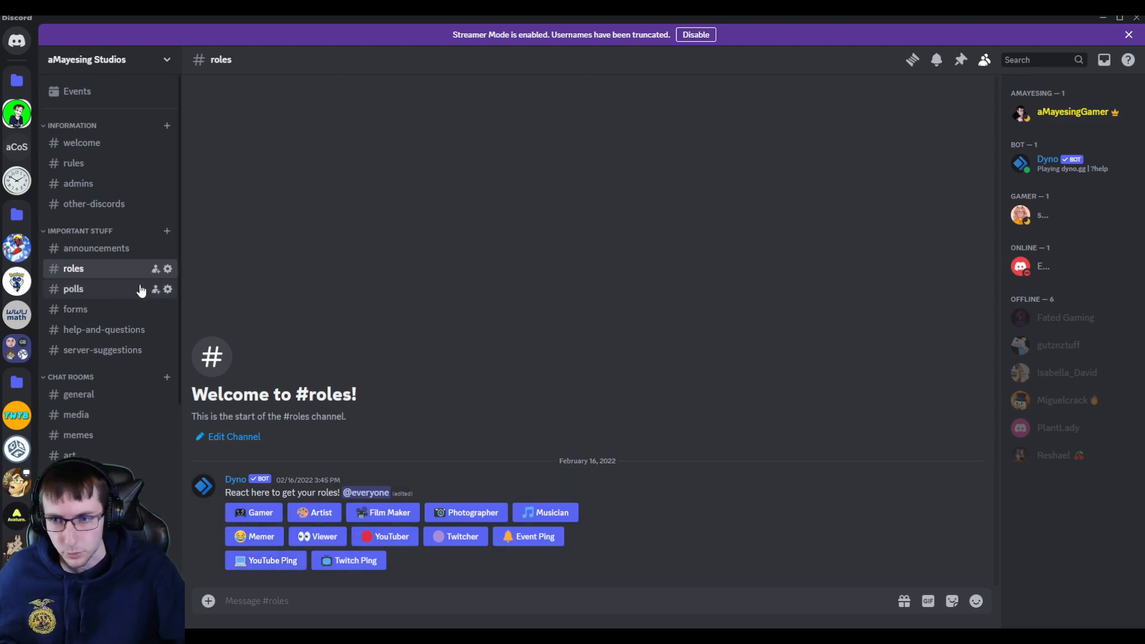
Step: Step through empty #polls, #forms, #help-and-questions and #server-suggestions, ending in #general
click(73, 289)
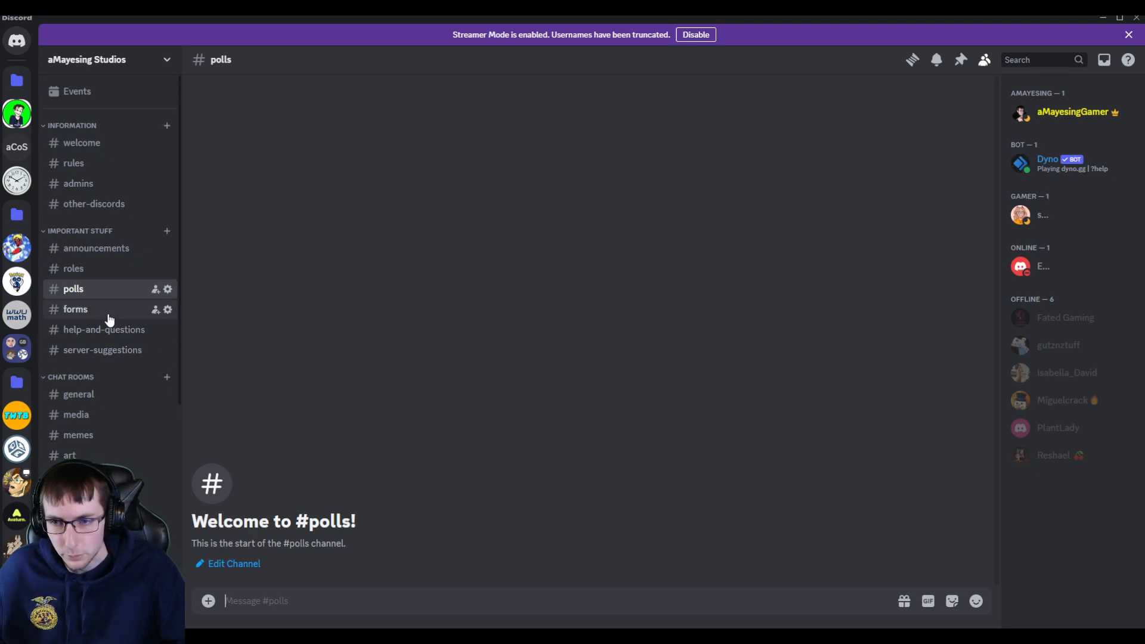
click(76, 309)
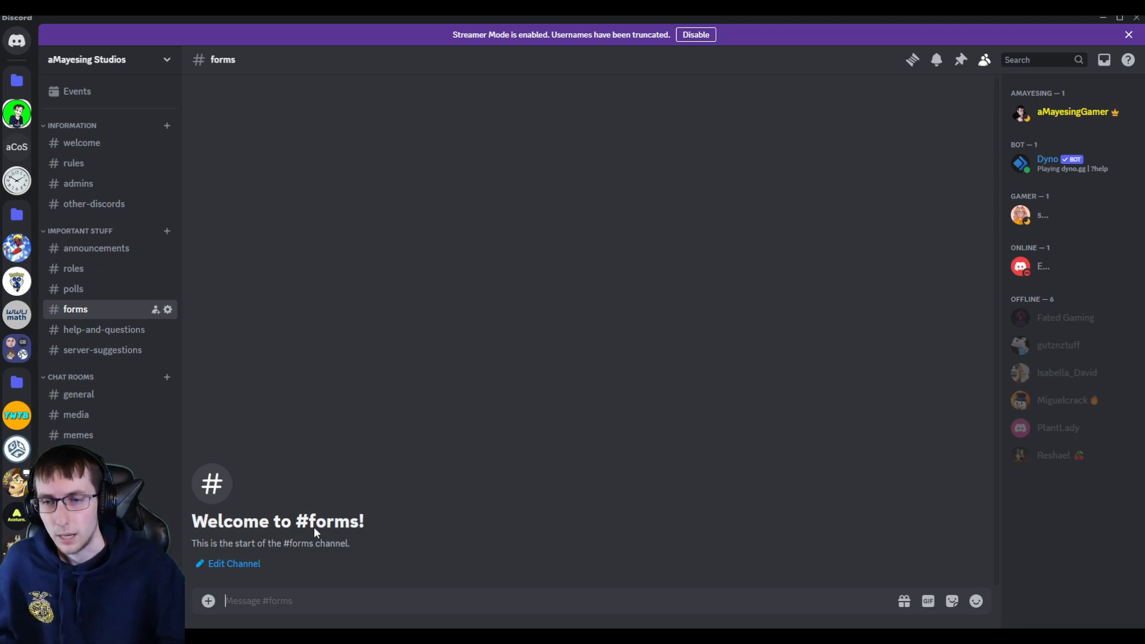
click(103, 329)
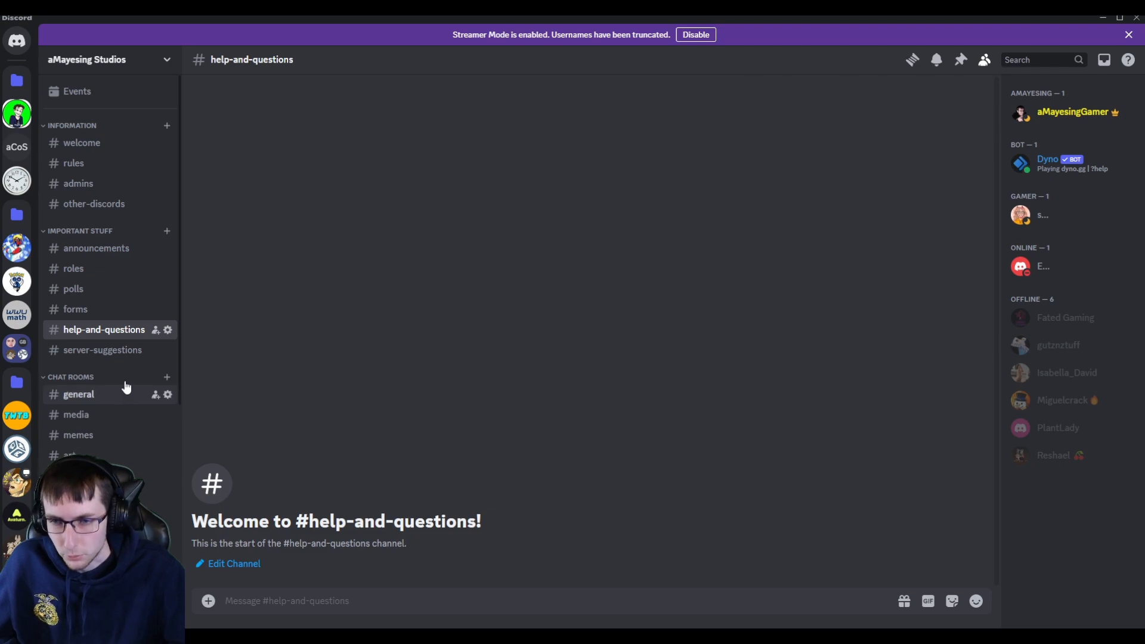
click(102, 350)
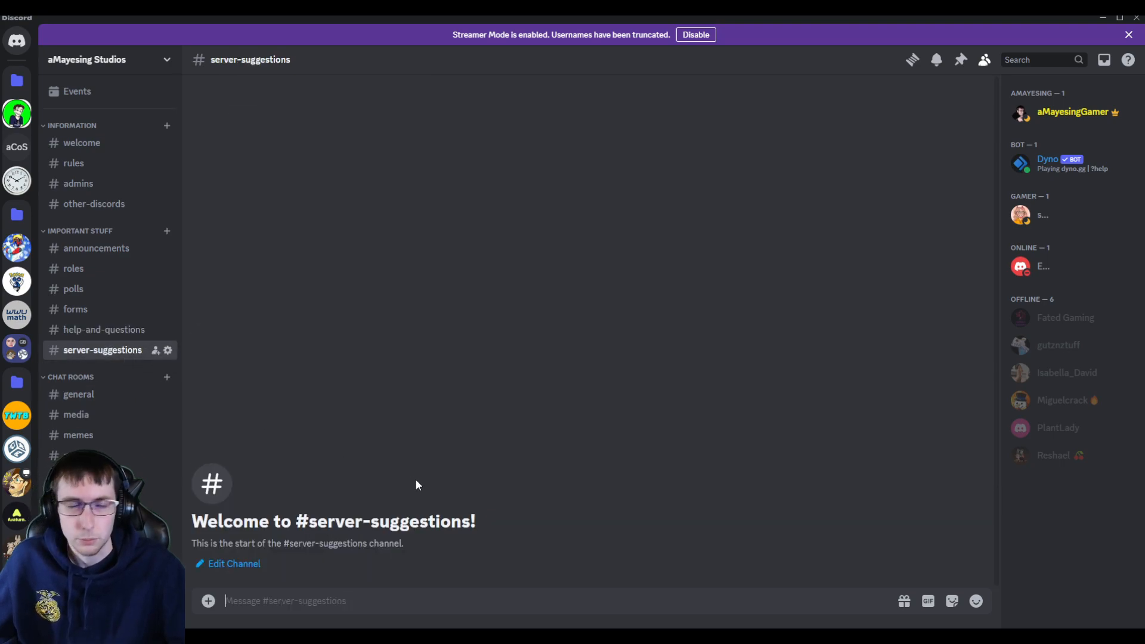
mouse_move(400, 489)
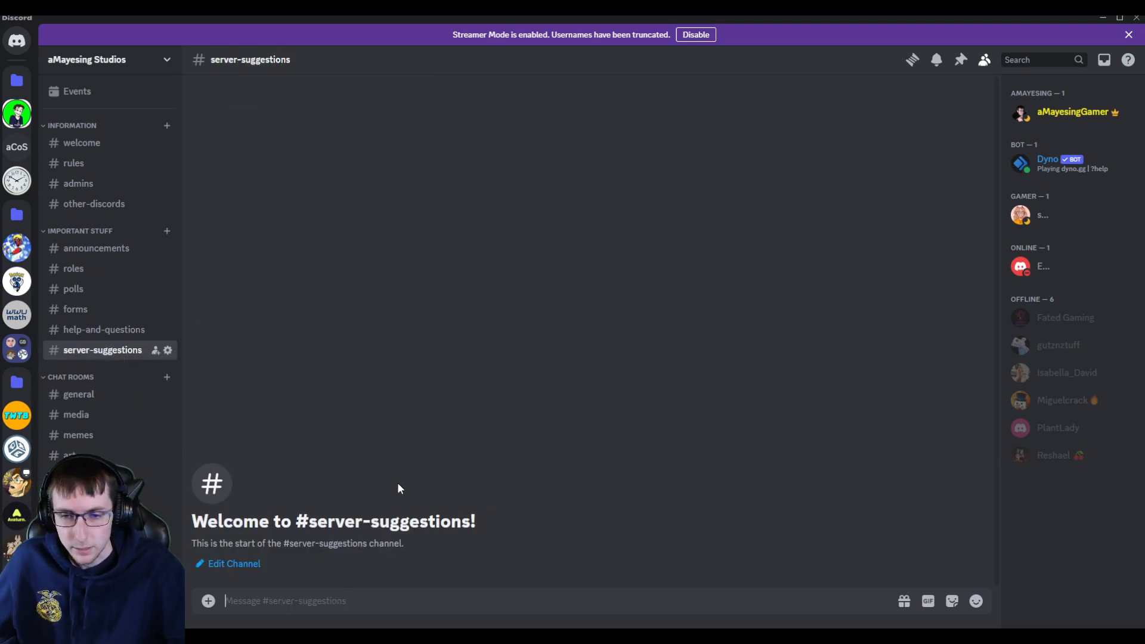
click(78, 394)
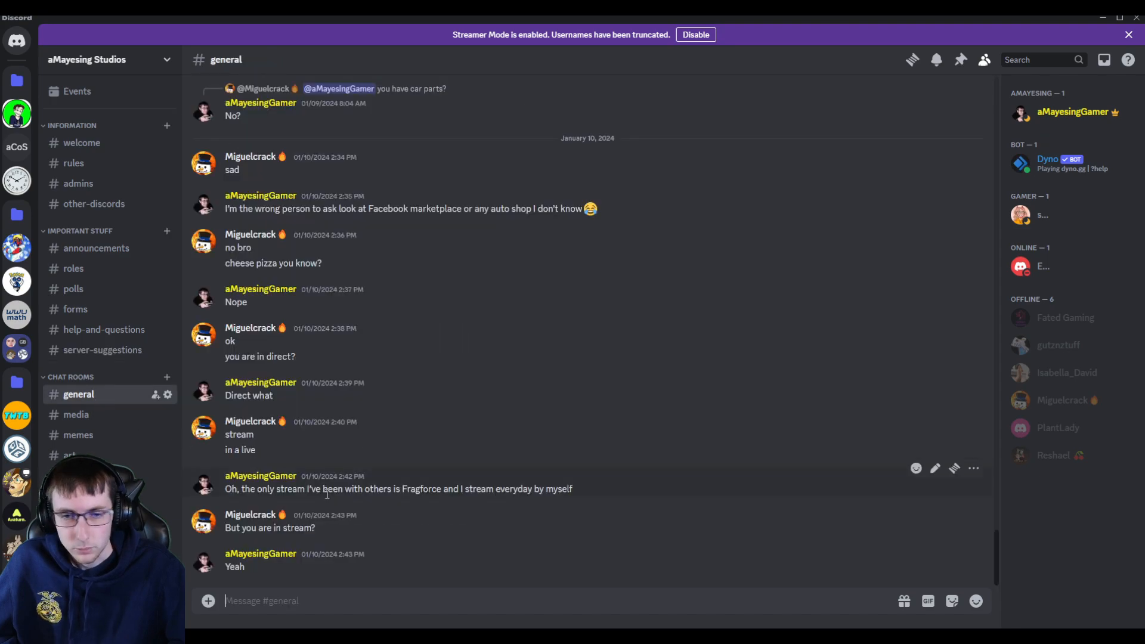
mouse_move(324, 501)
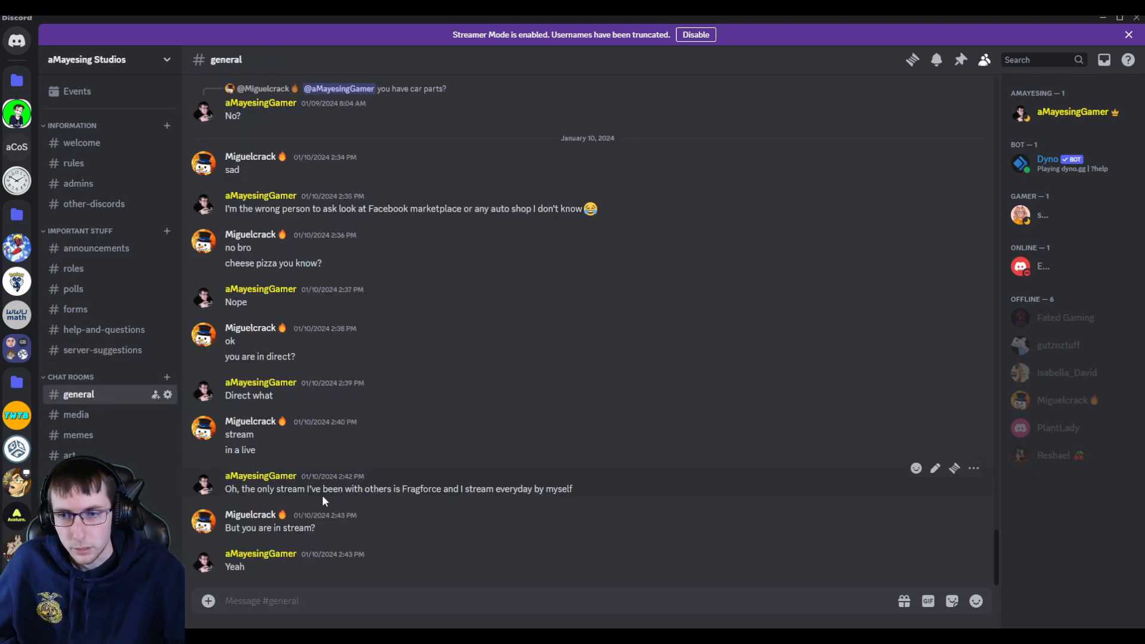
Step: Visit #media, #memes and #no-mic, then open #youtube's Spider-Man Remastered announcements
click(75, 415)
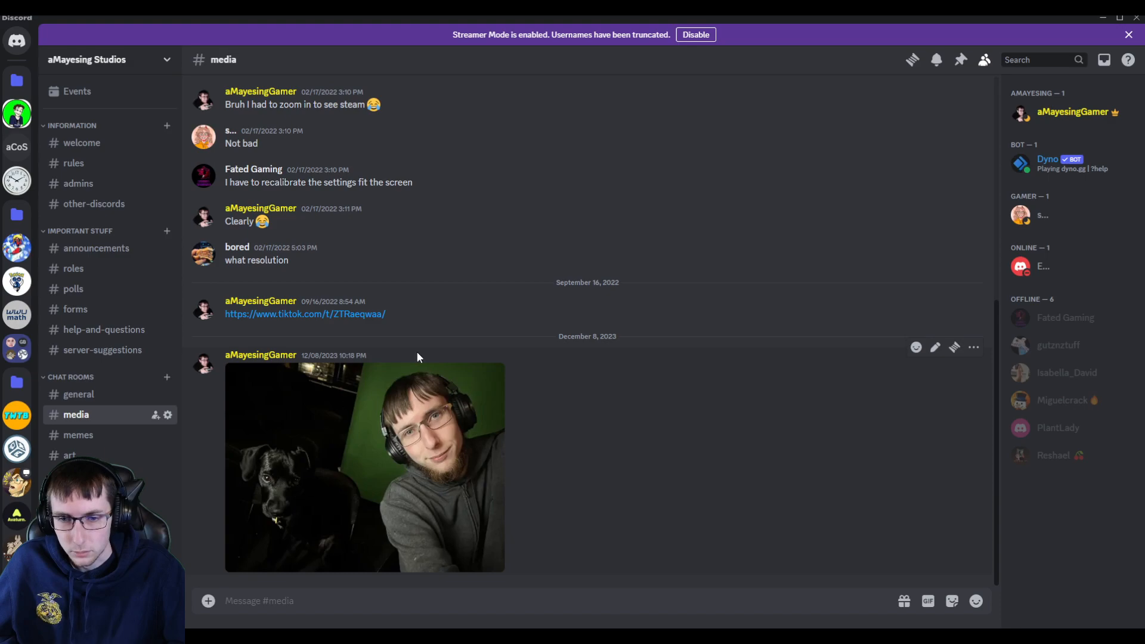
mouse_move(438, 546)
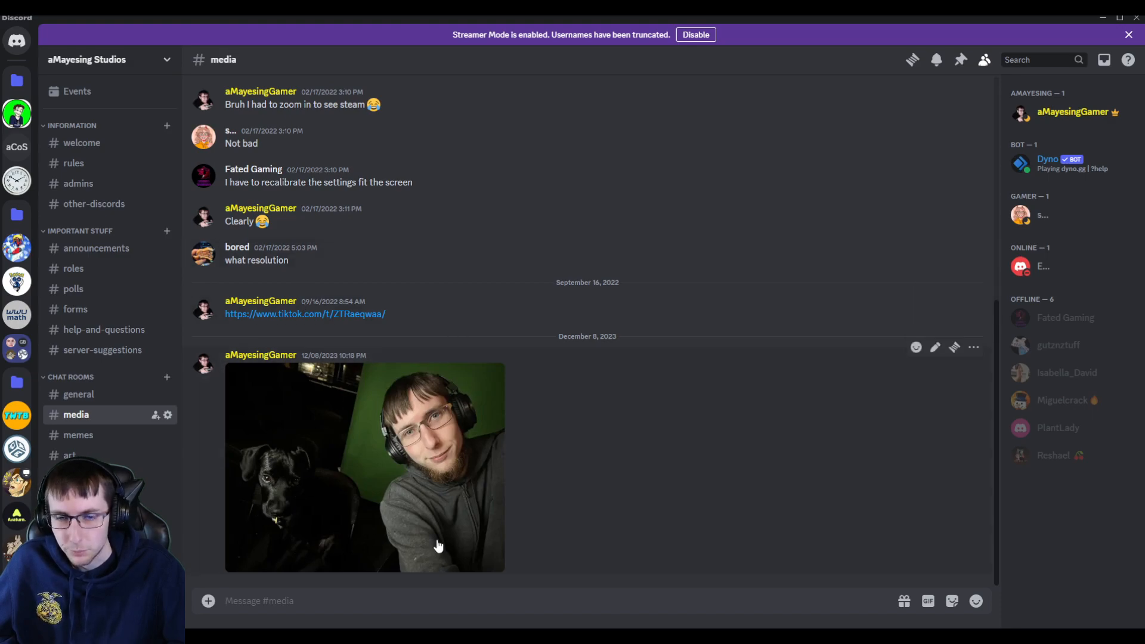
mouse_move(405, 415)
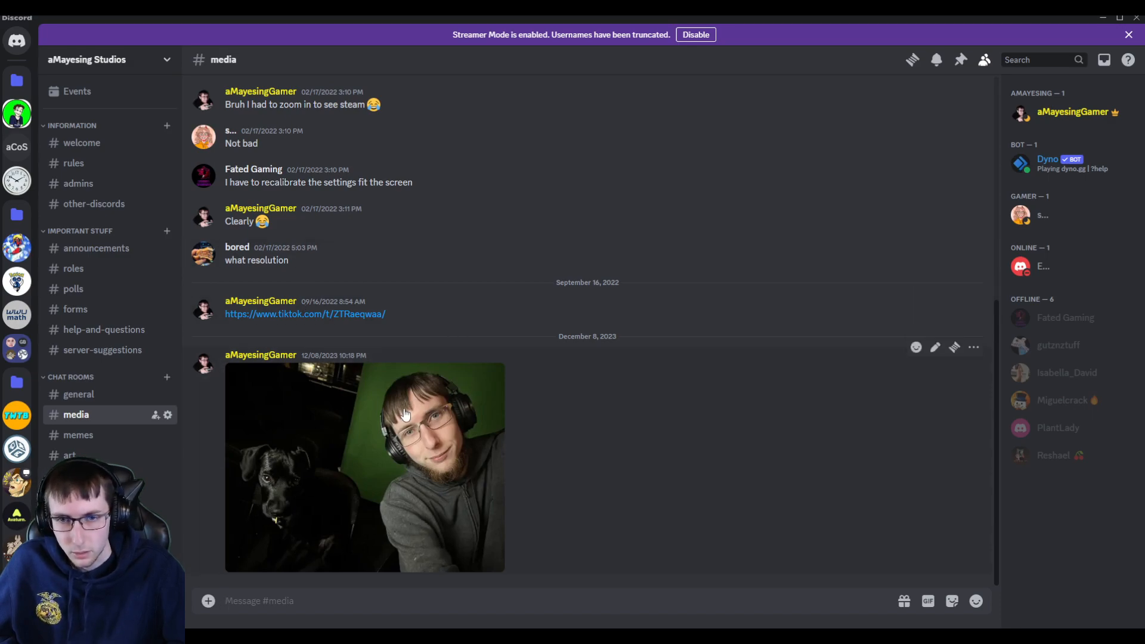
click(78, 434)
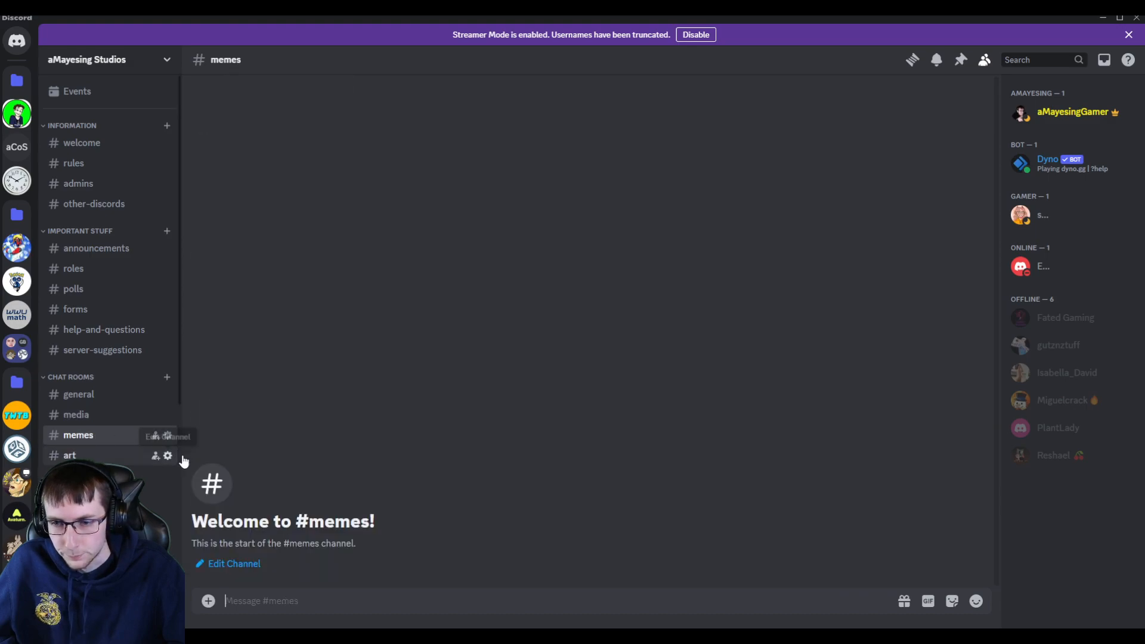
click(69, 455)
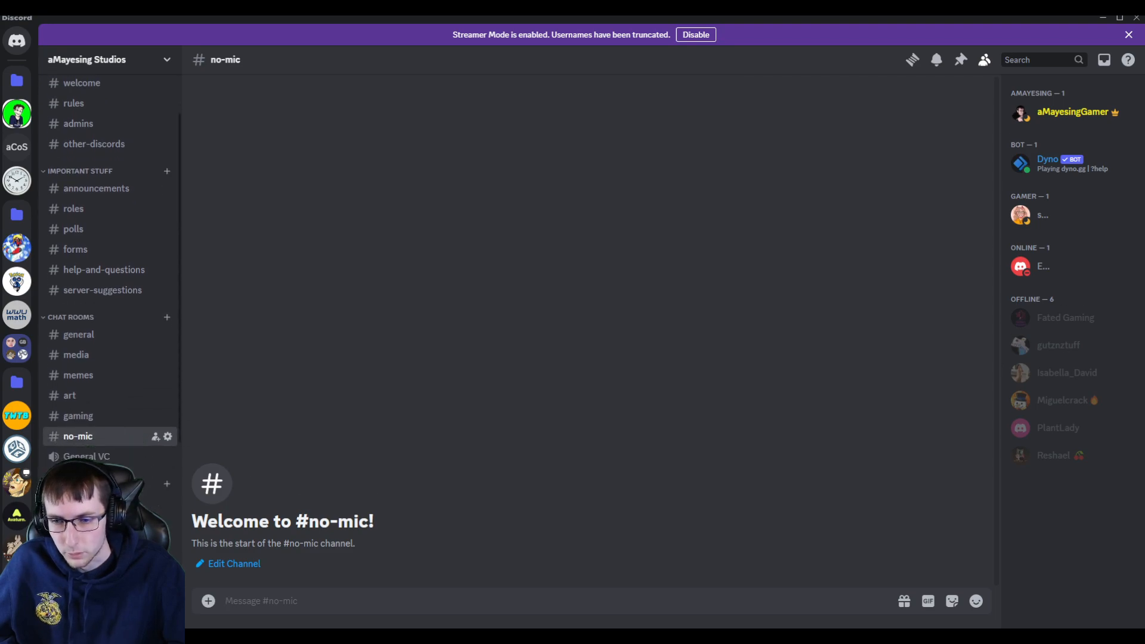
scroll(down, 3)
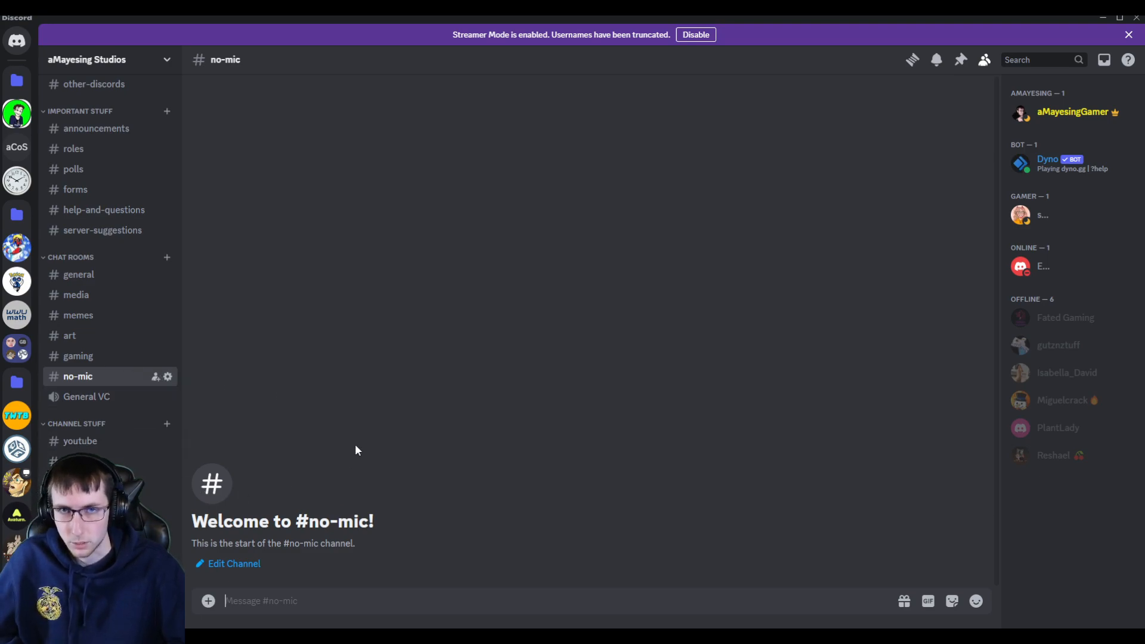
mouse_move(99, 442)
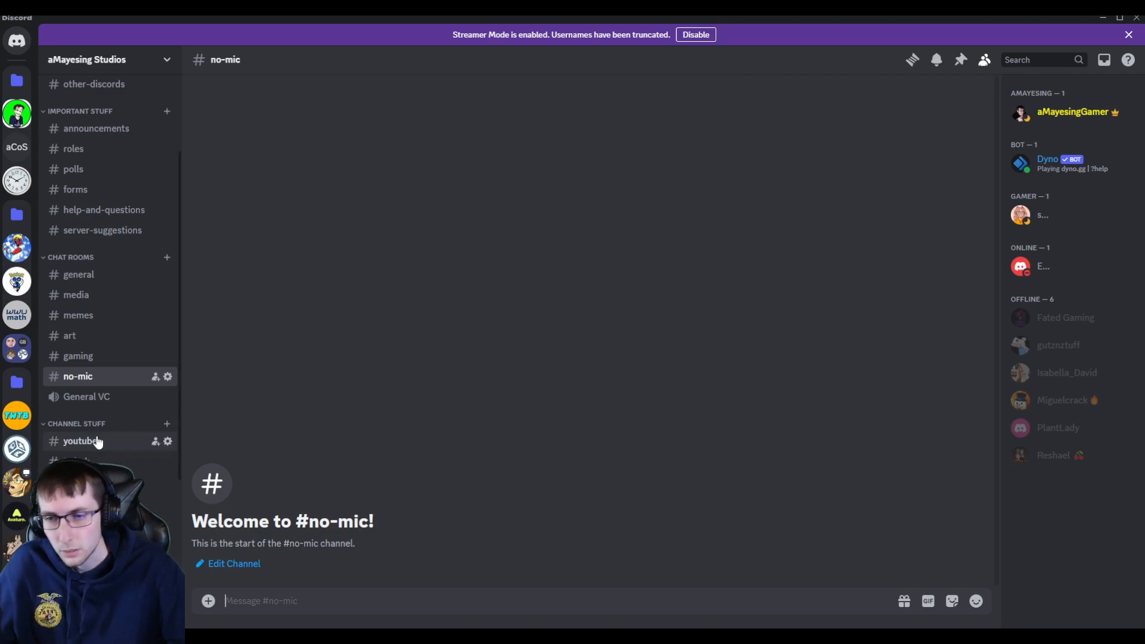
click(79, 440)
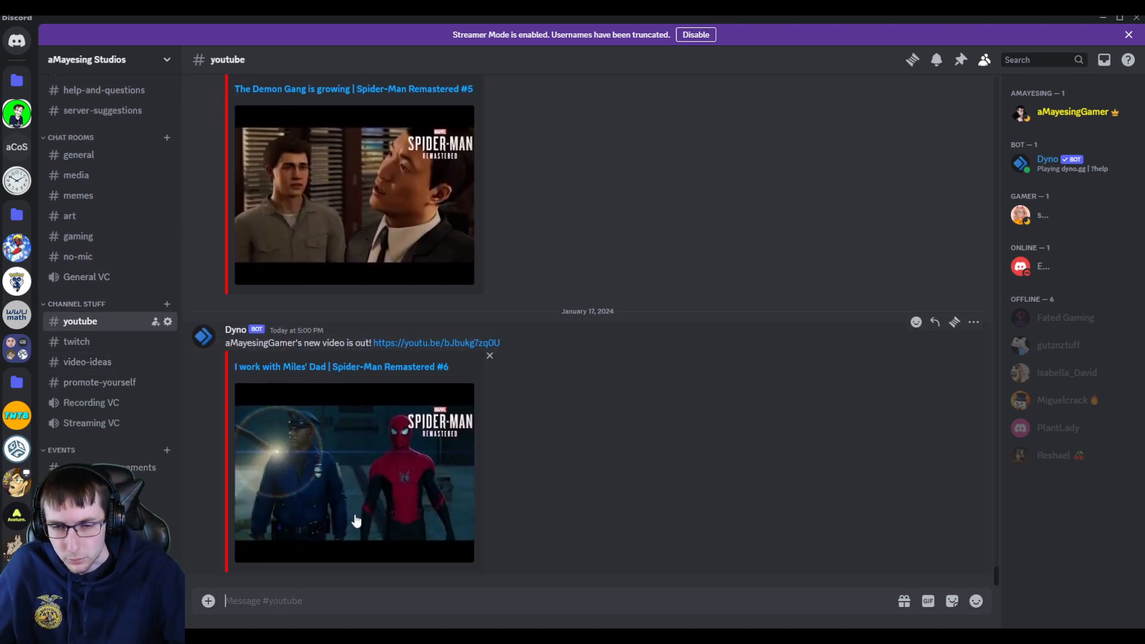
mouse_move(514, 433)
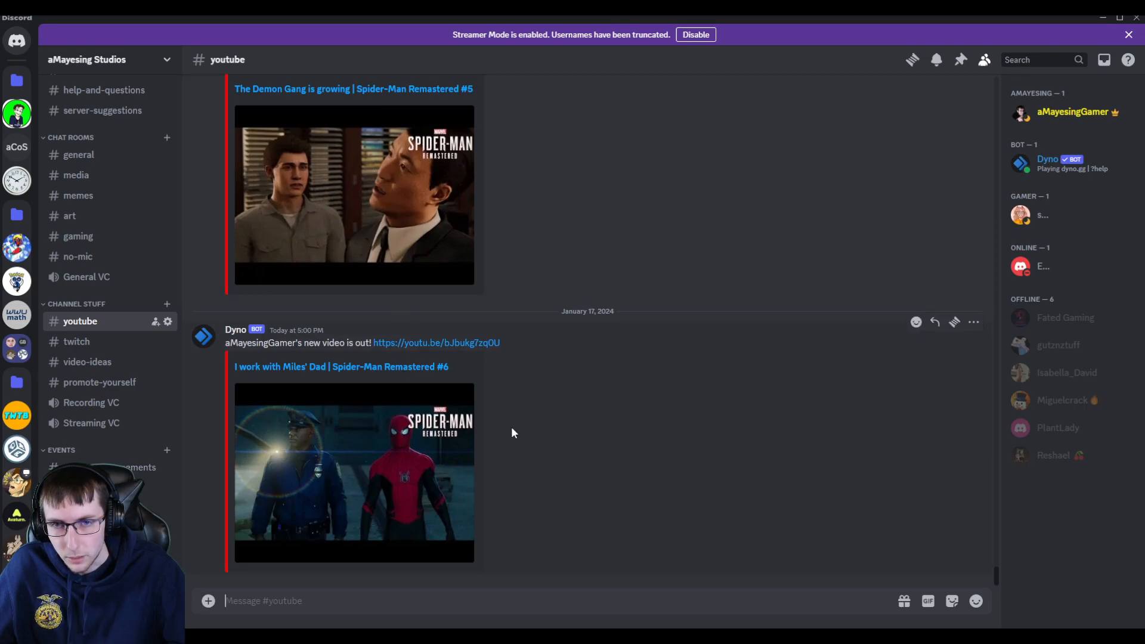
mouse_move(104, 342)
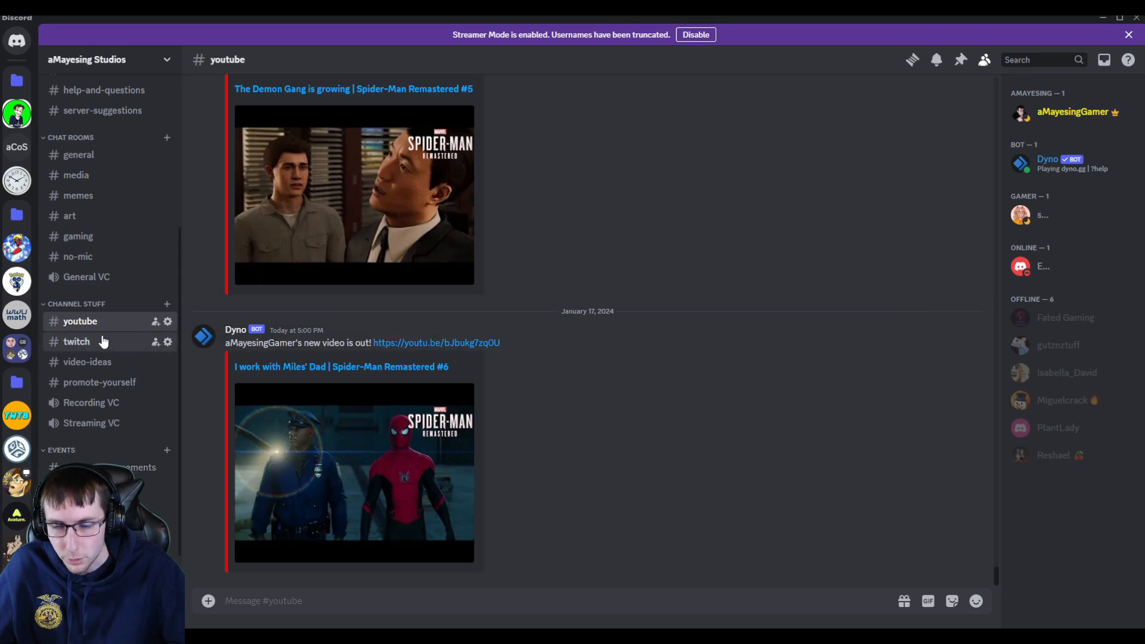
Step: Visit #twitch and #video-ideas, then scroll #promote-yourself's shared videos and POG FROG GIF
click(76, 342)
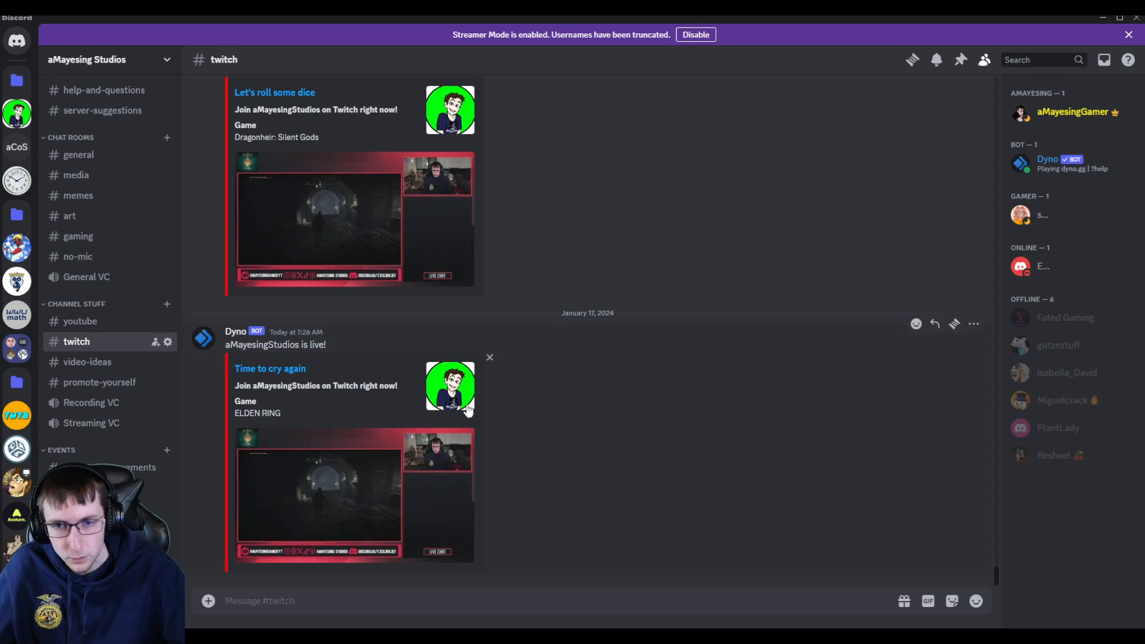
click(87, 362)
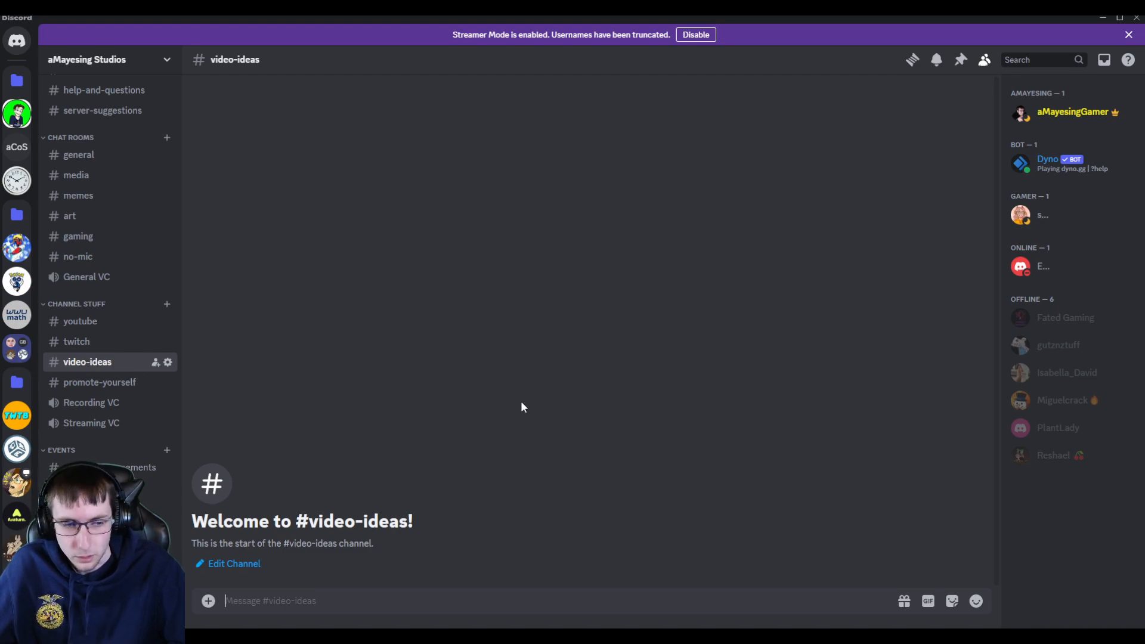
mouse_move(124, 391)
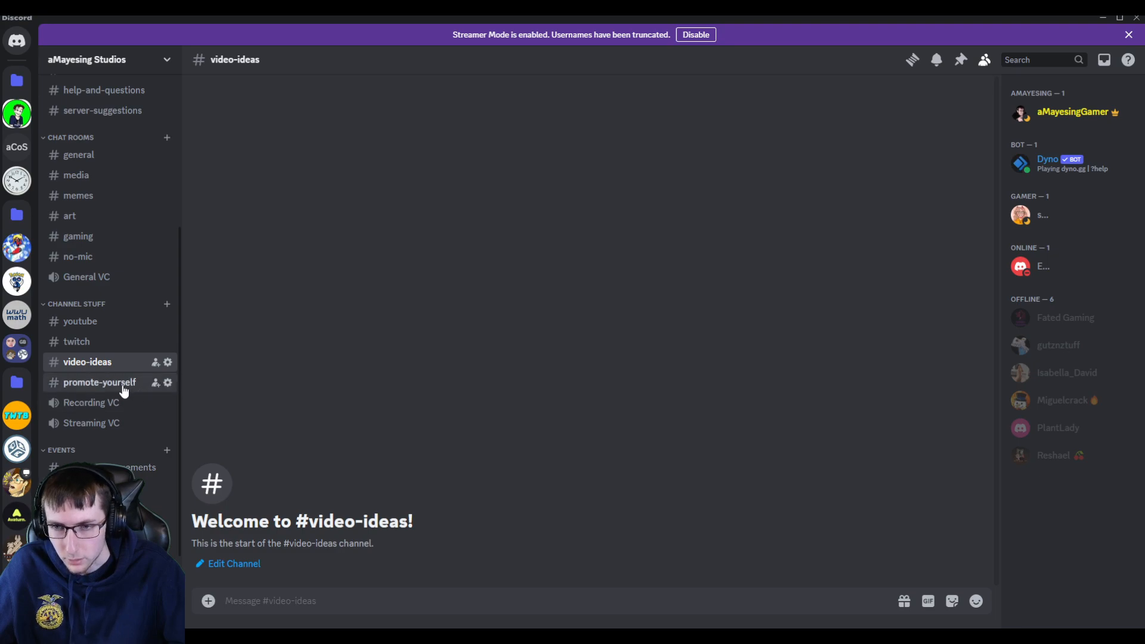
click(99, 382)
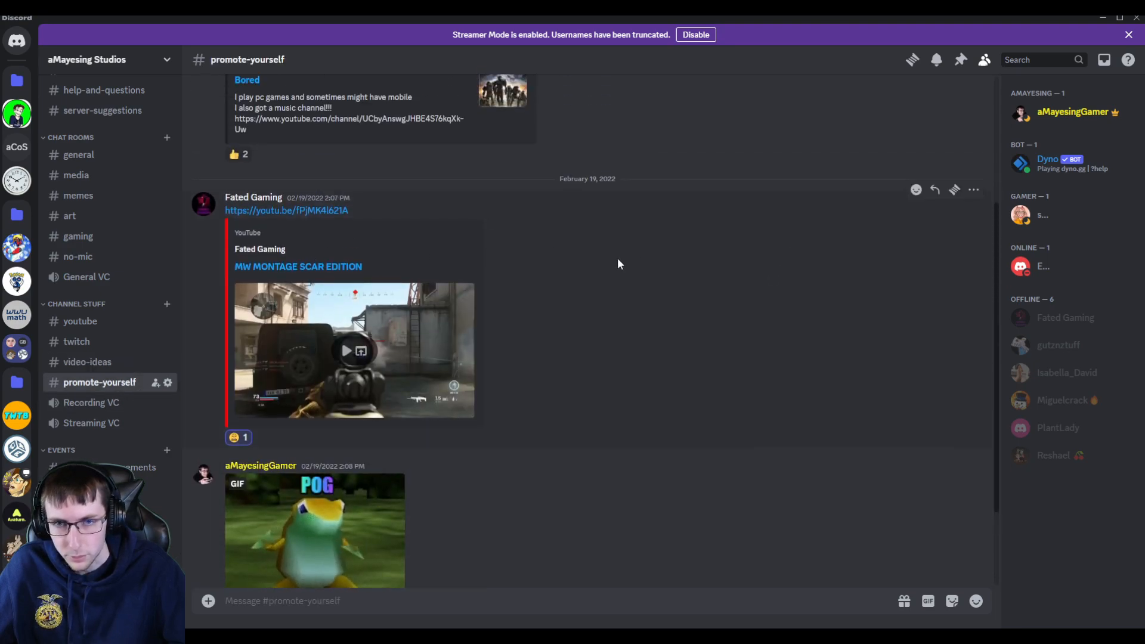
scroll(down, 3)
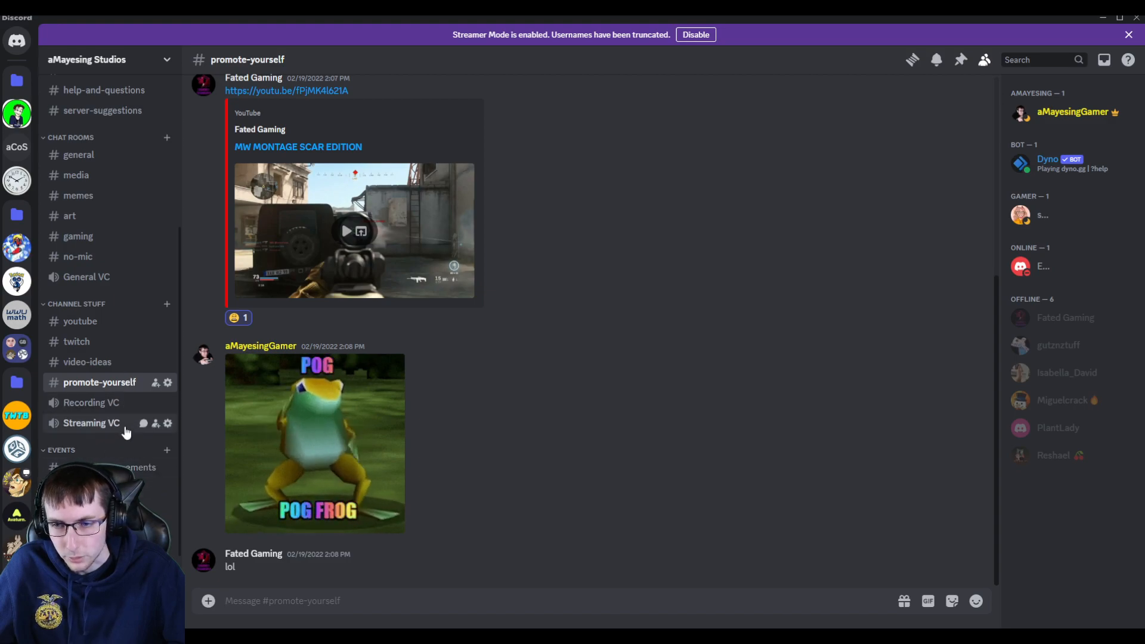
Step: Open #event-announcements showing the promise of three future $60 game giveaways
click(104, 405)
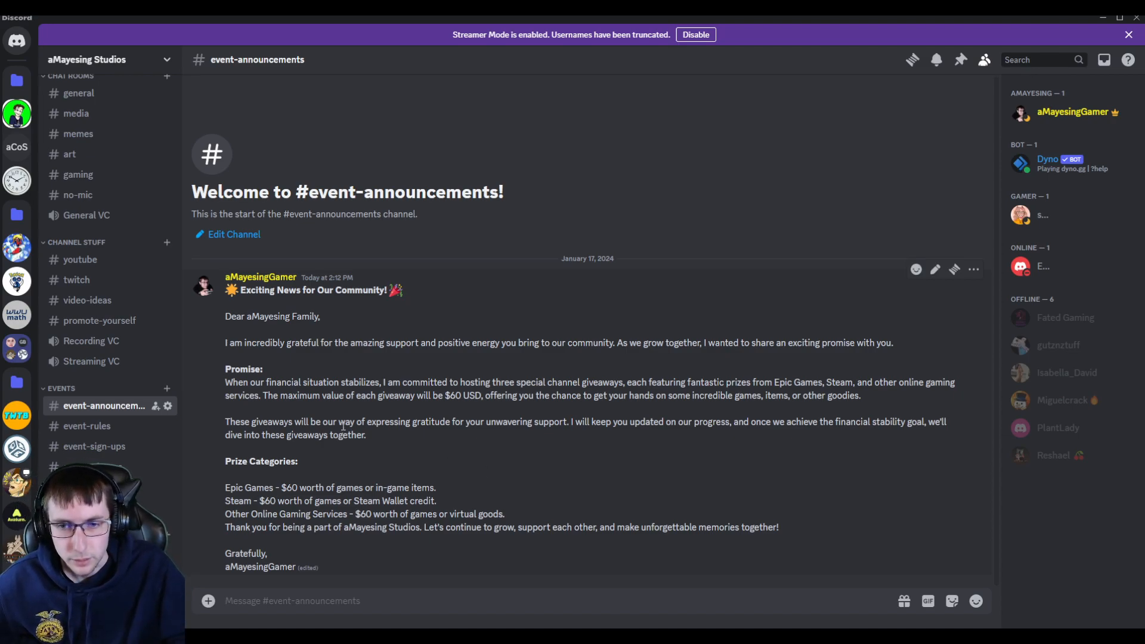
mouse_move(498, 493)
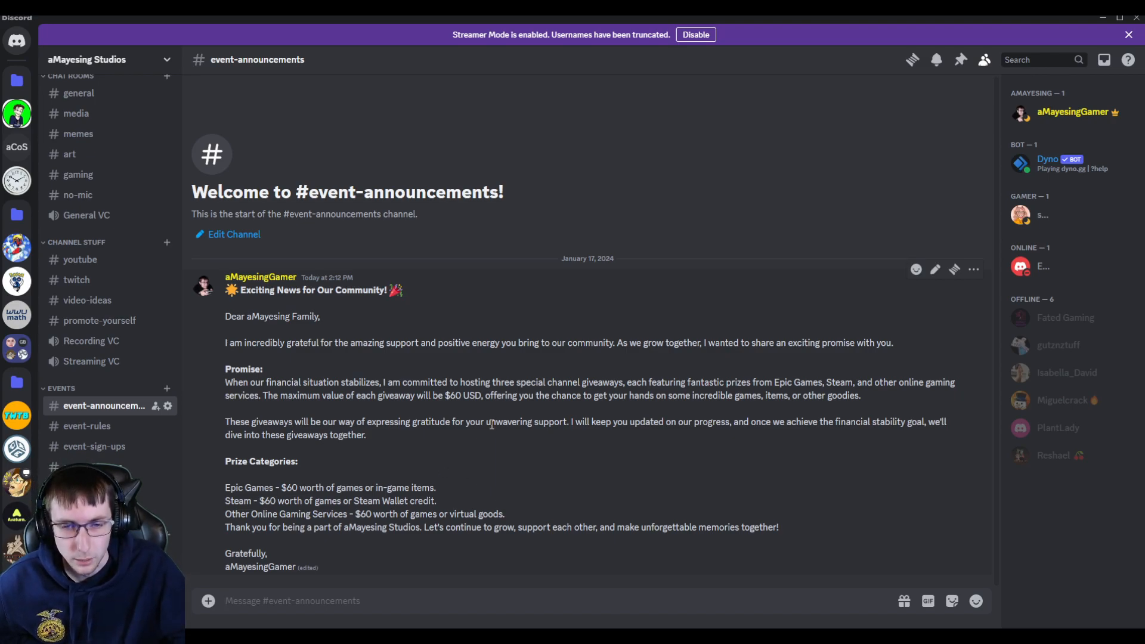
mouse_move(562, 463)
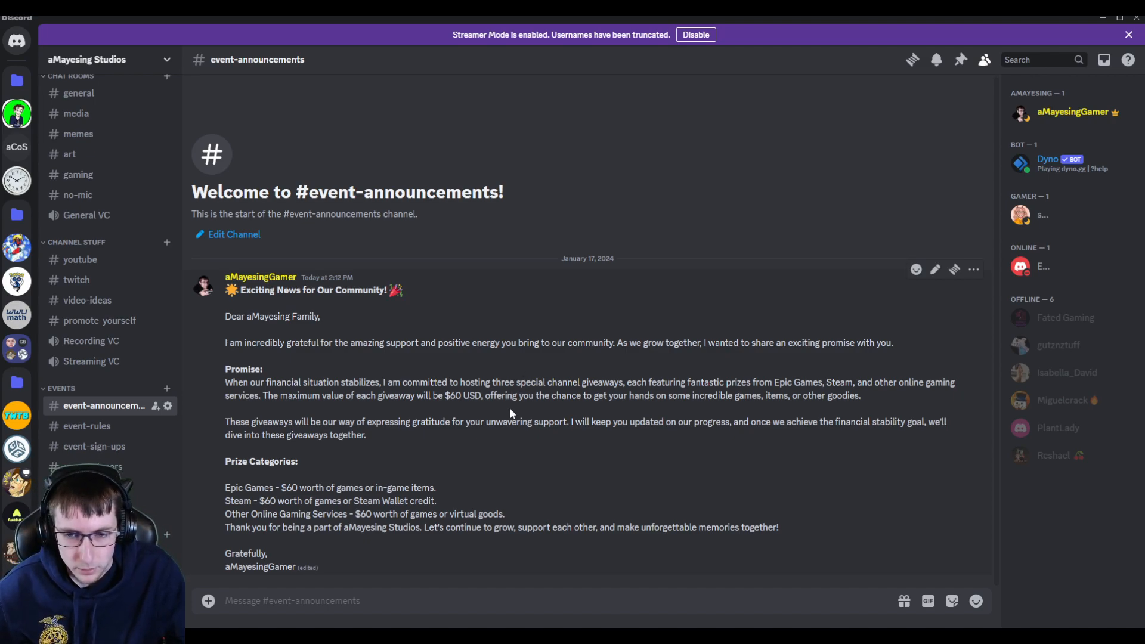
mouse_move(518, 440)
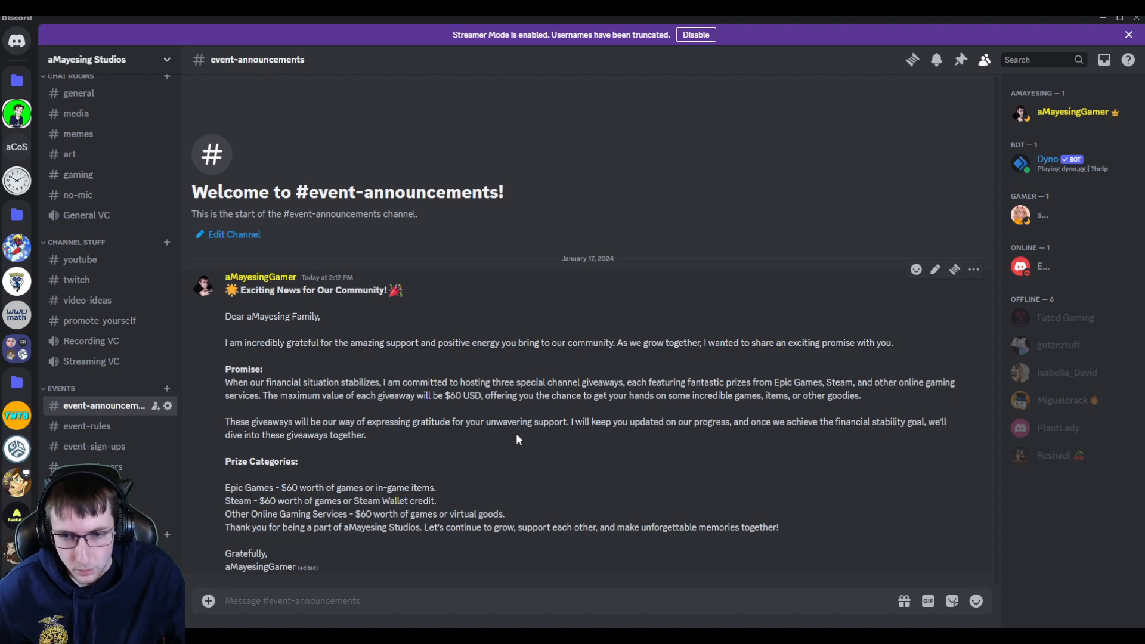
Step: In #event-rules, highlight the Prize Details bullets and the $60 prize limit
click(86, 426)
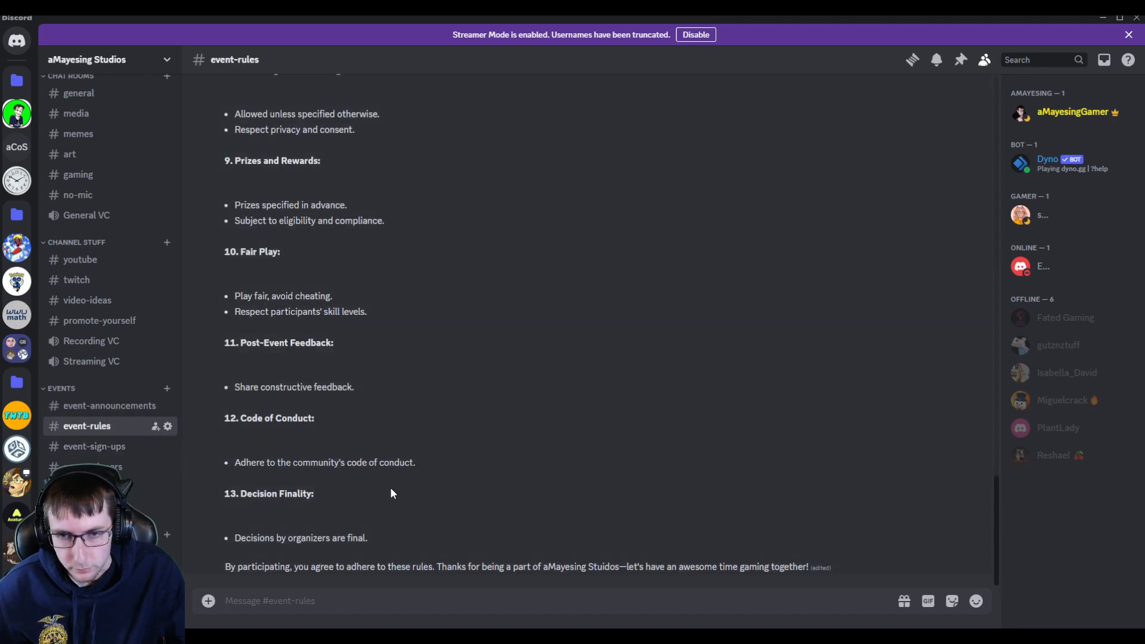
scroll(up, 3)
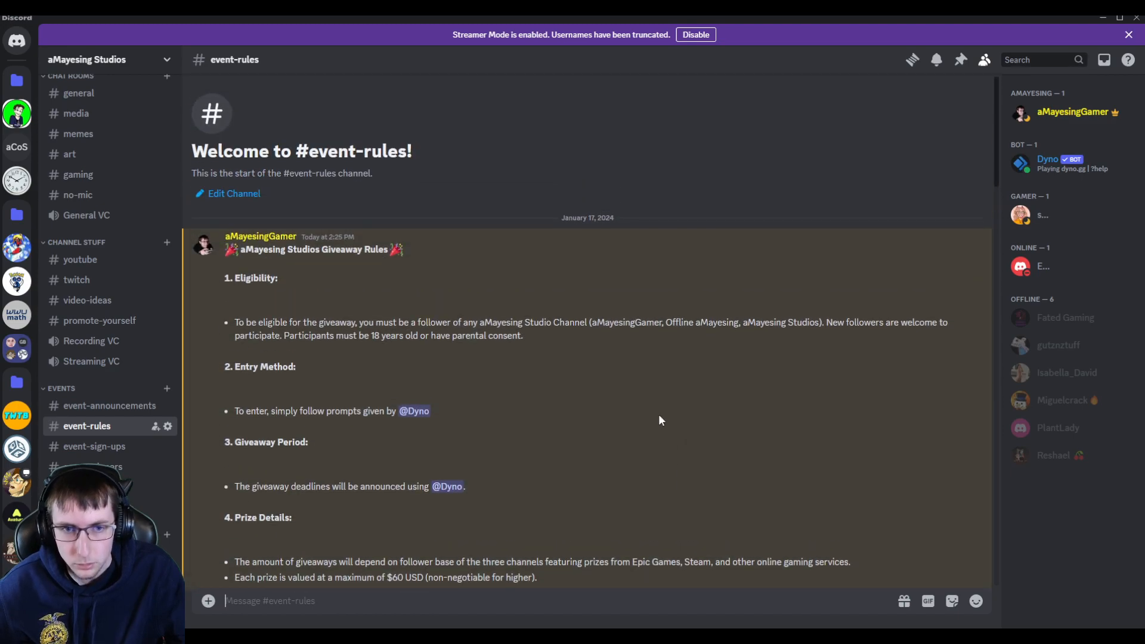
scroll(down, 3)
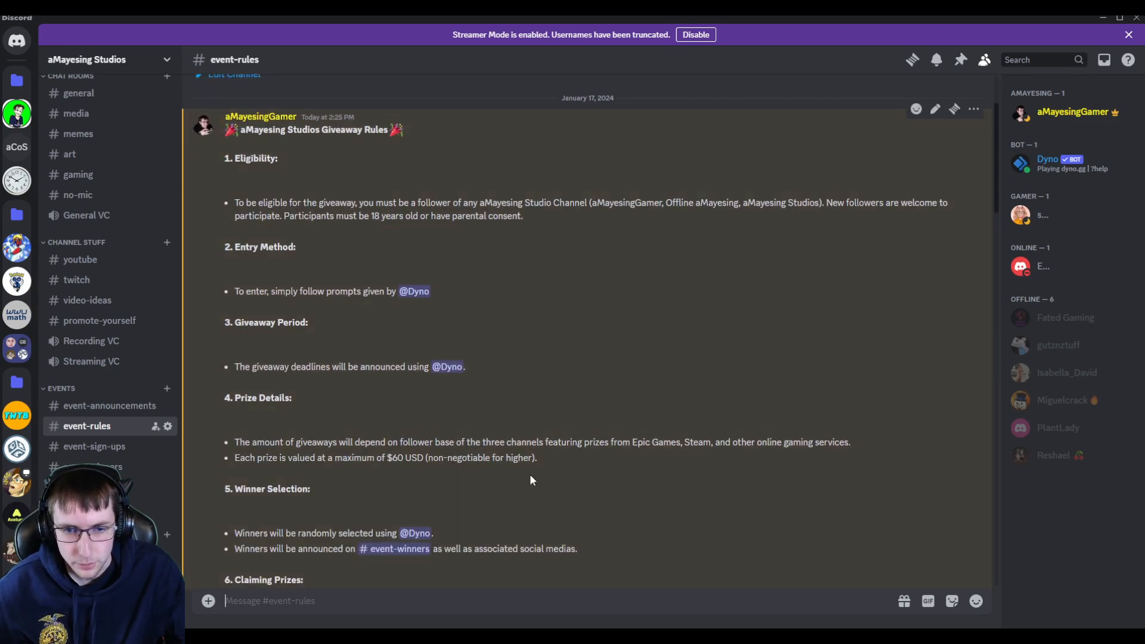
drag(226, 427, 537, 458)
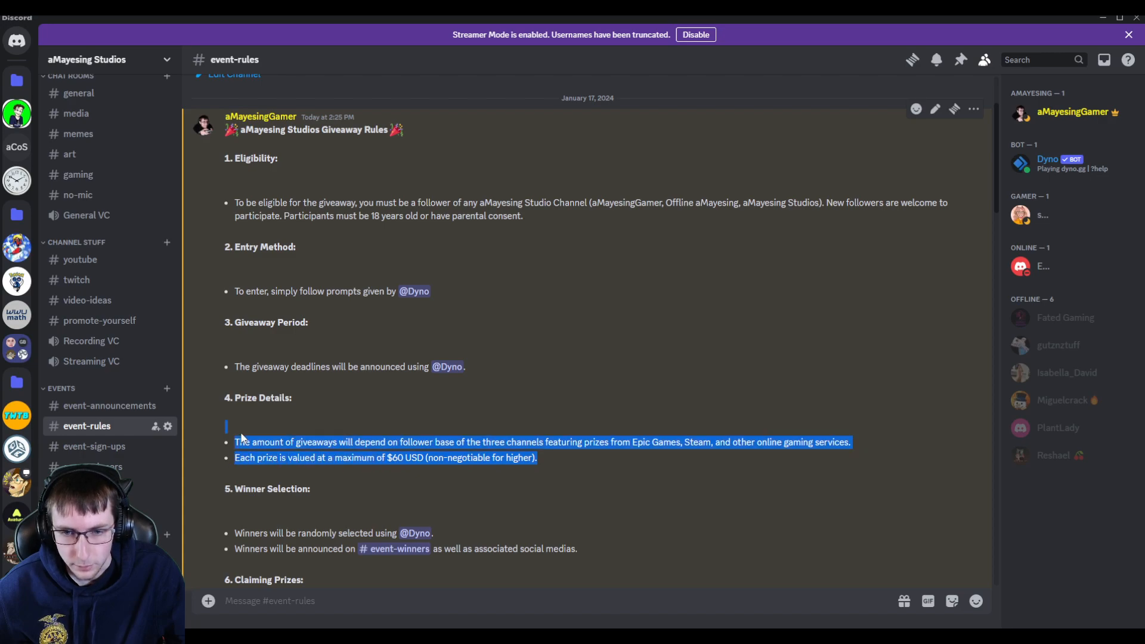
mouse_move(763, 454)
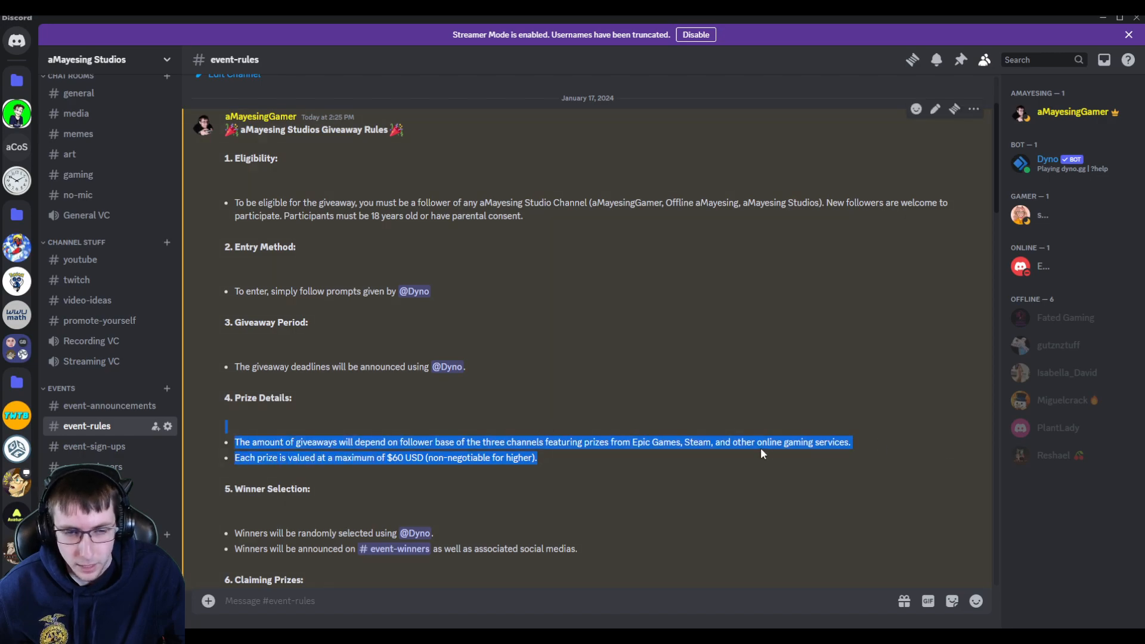
mouse_move(888, 461)
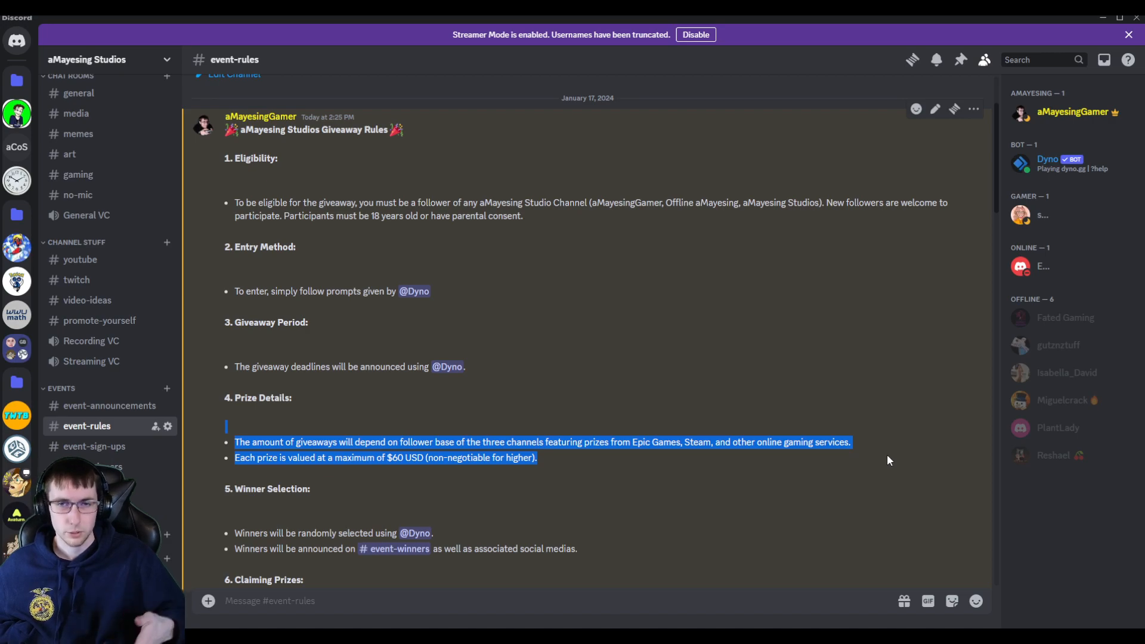
click(691, 442)
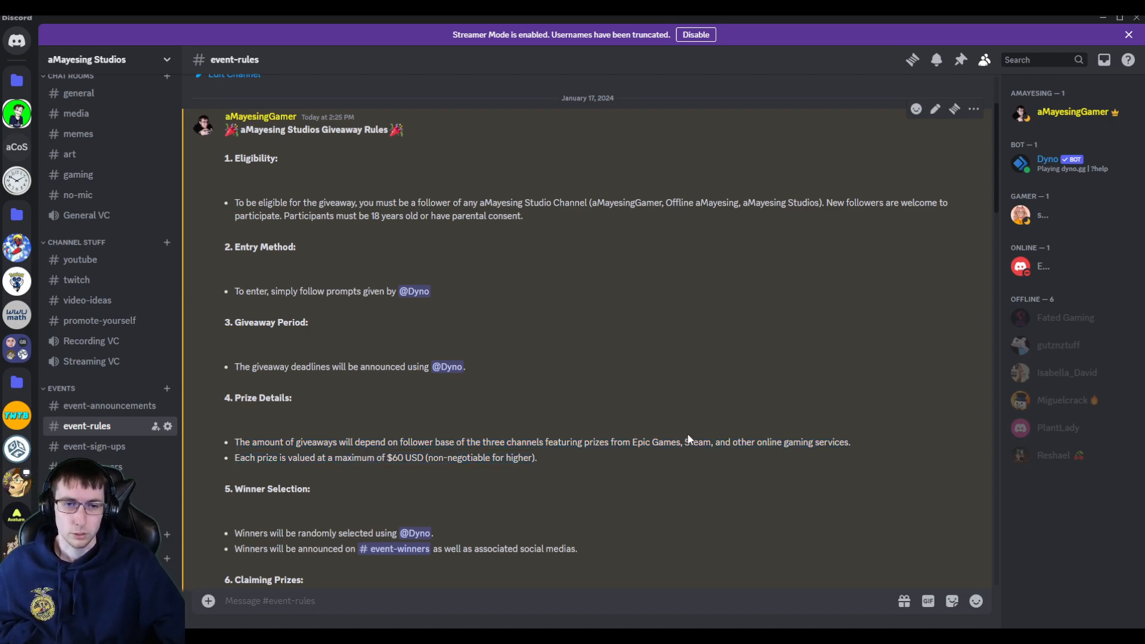
mouse_move(707, 491)
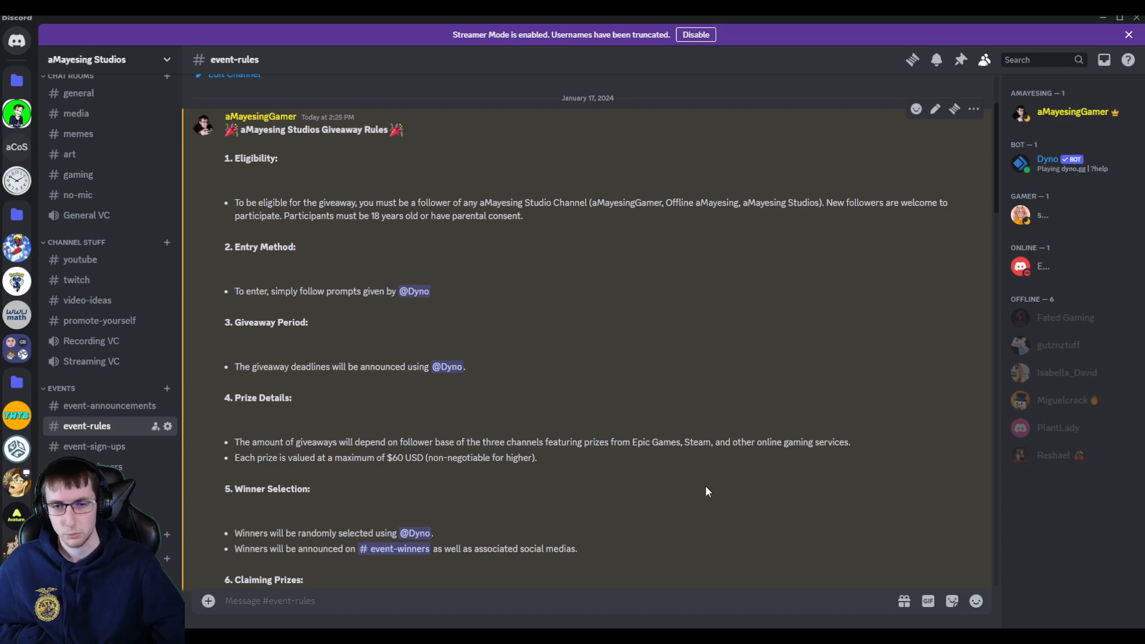
drag(383, 458, 536, 458)
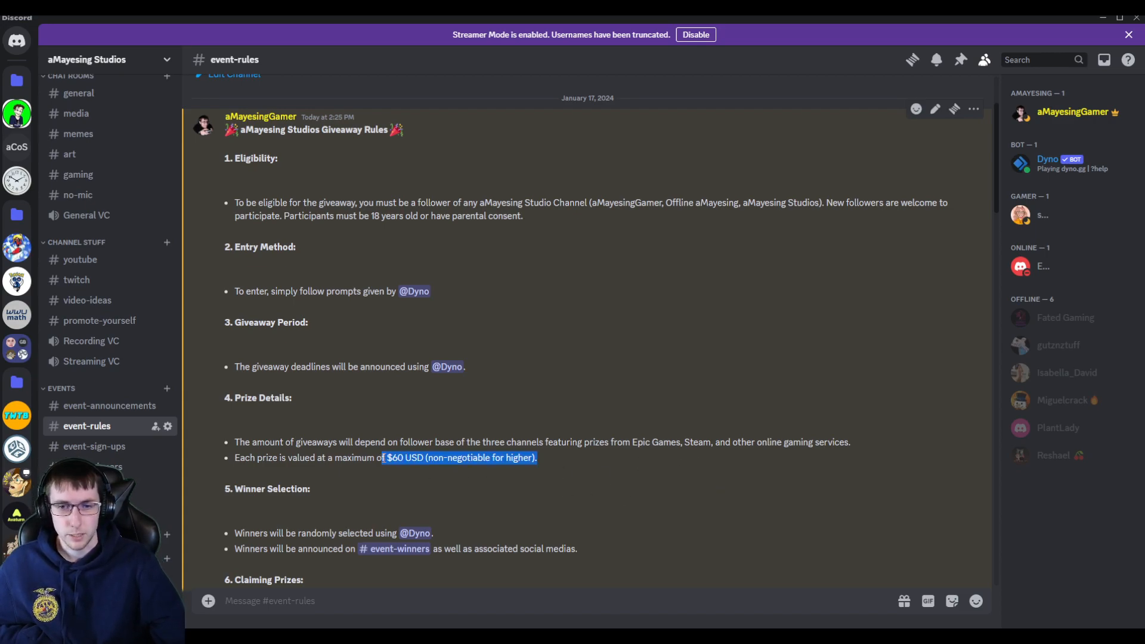
click(479, 453)
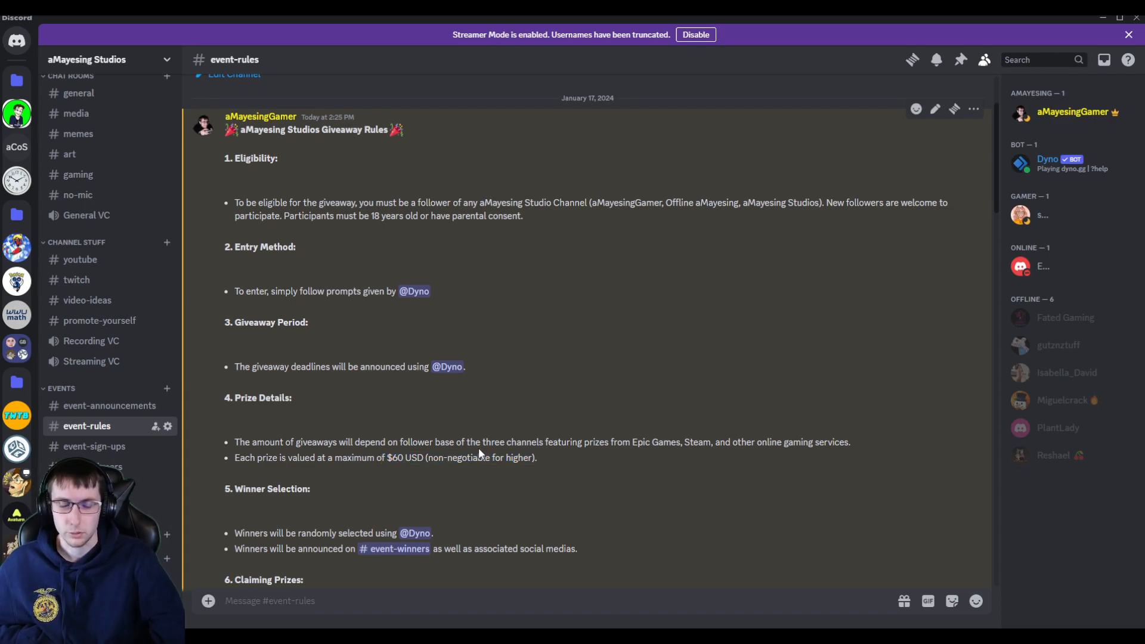
Step: Scroll past the giveaway and gaming event rules, then open #event-sign-ups' Google Forms link
scroll(down, 3)
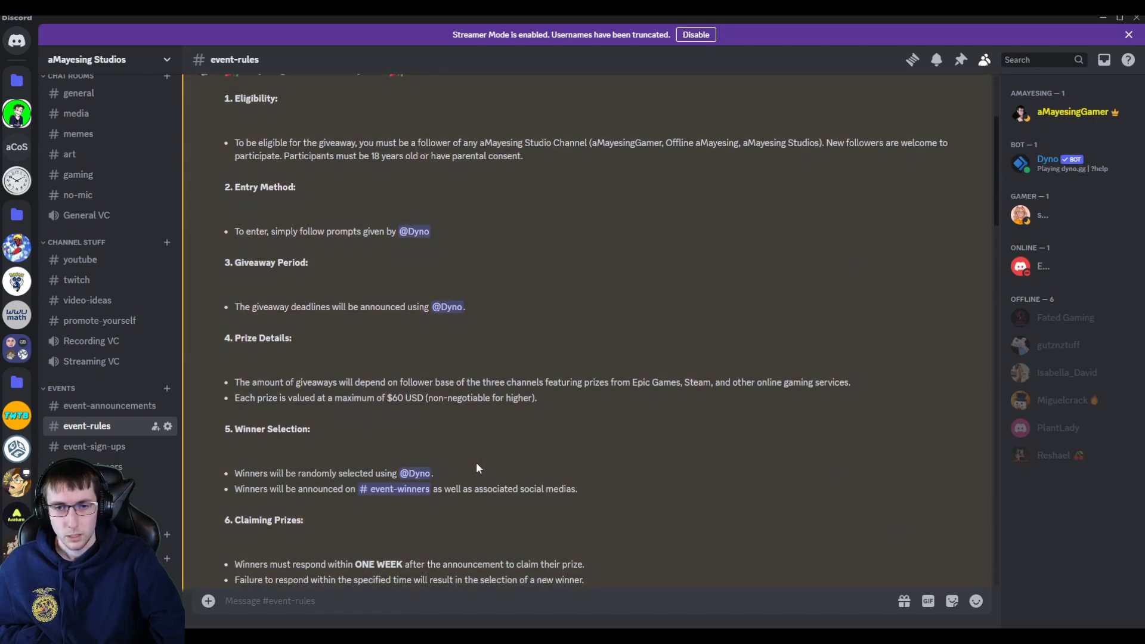
mouse_move(455, 460)
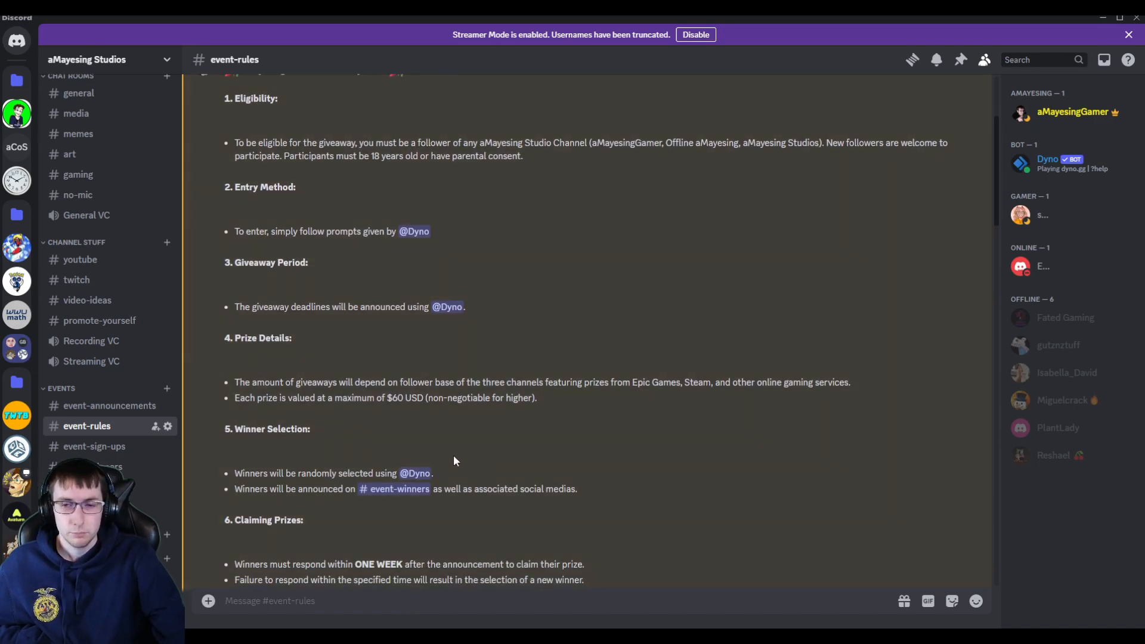
scroll(down, 3)
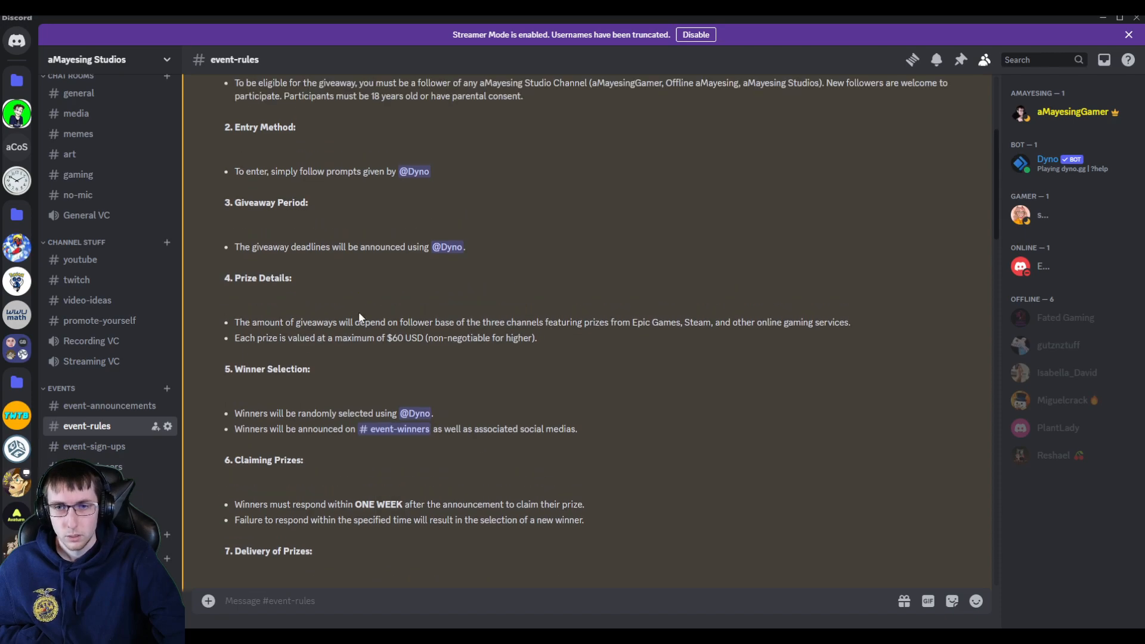
scroll(down, 3)
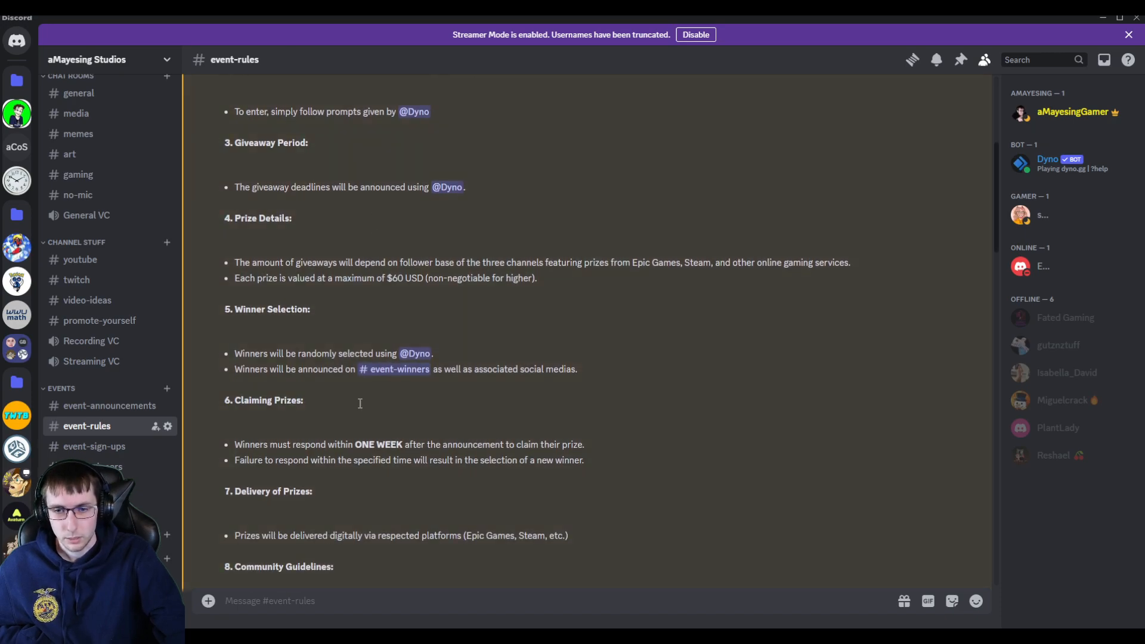
scroll(down, 3)
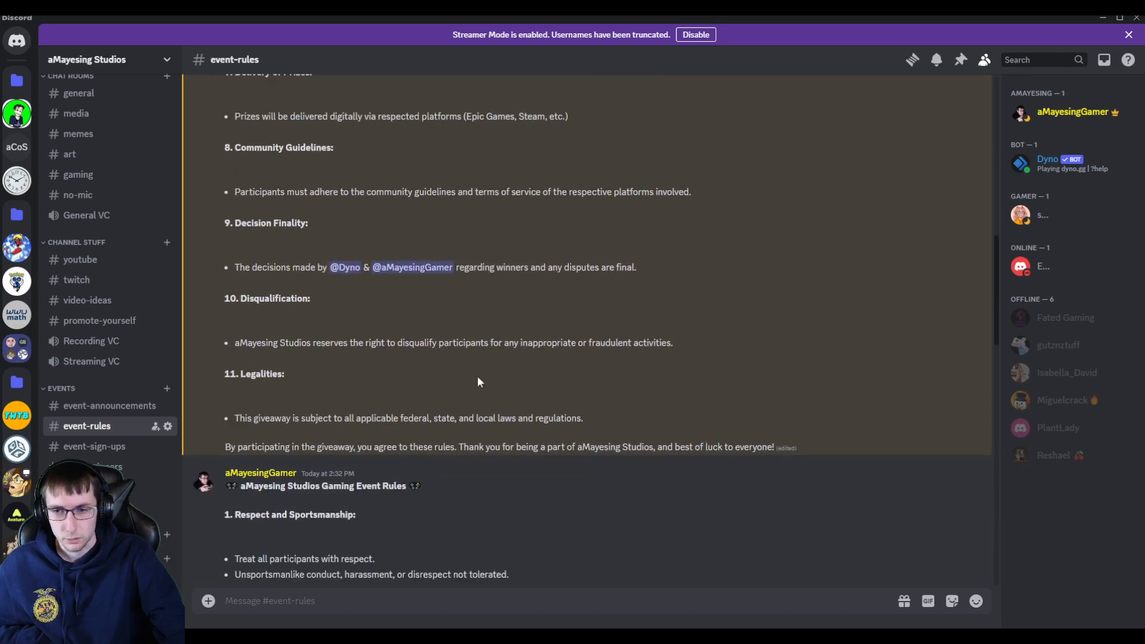
scroll(down, 3)
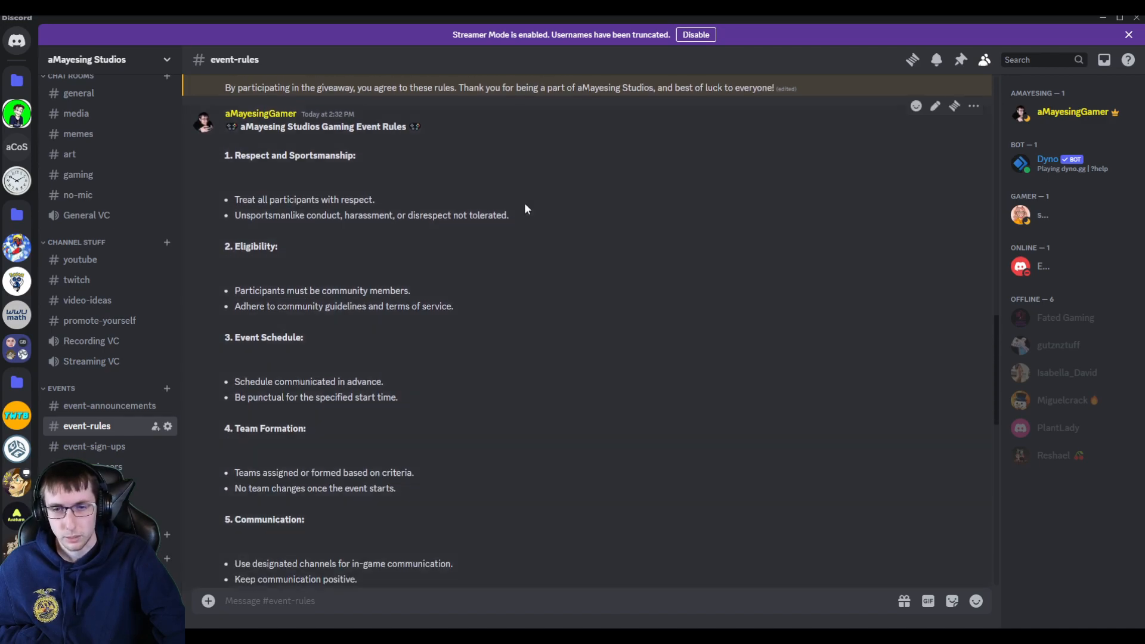
scroll(down, 3)
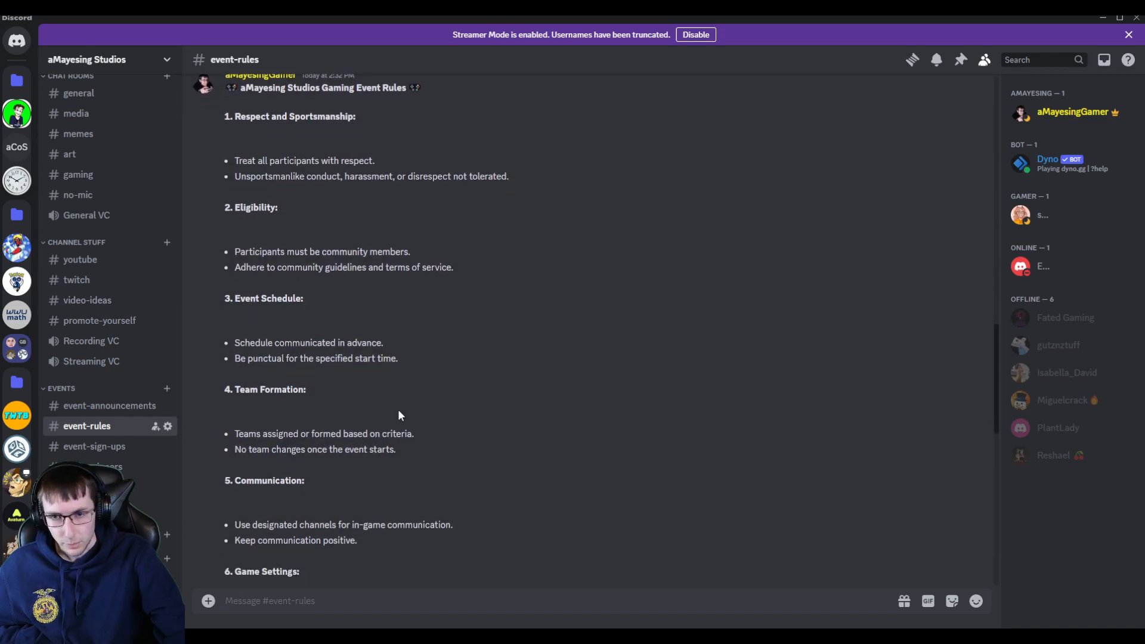
click(94, 447)
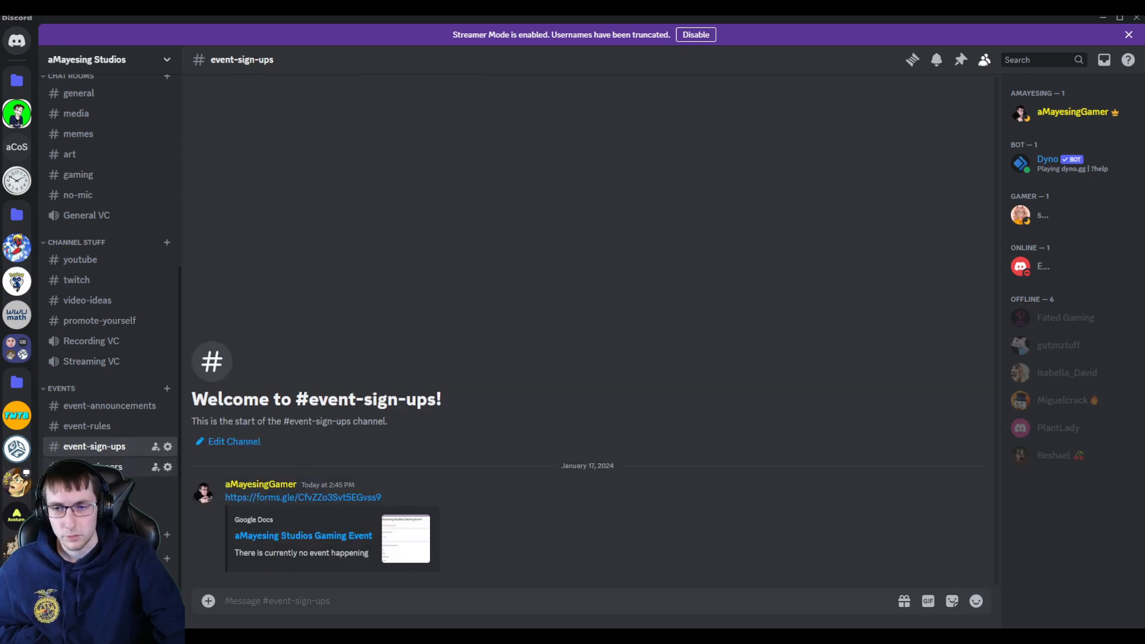
Step: Check the empty #event-winners channel, then open the empty #other-bots channel
click(107, 467)
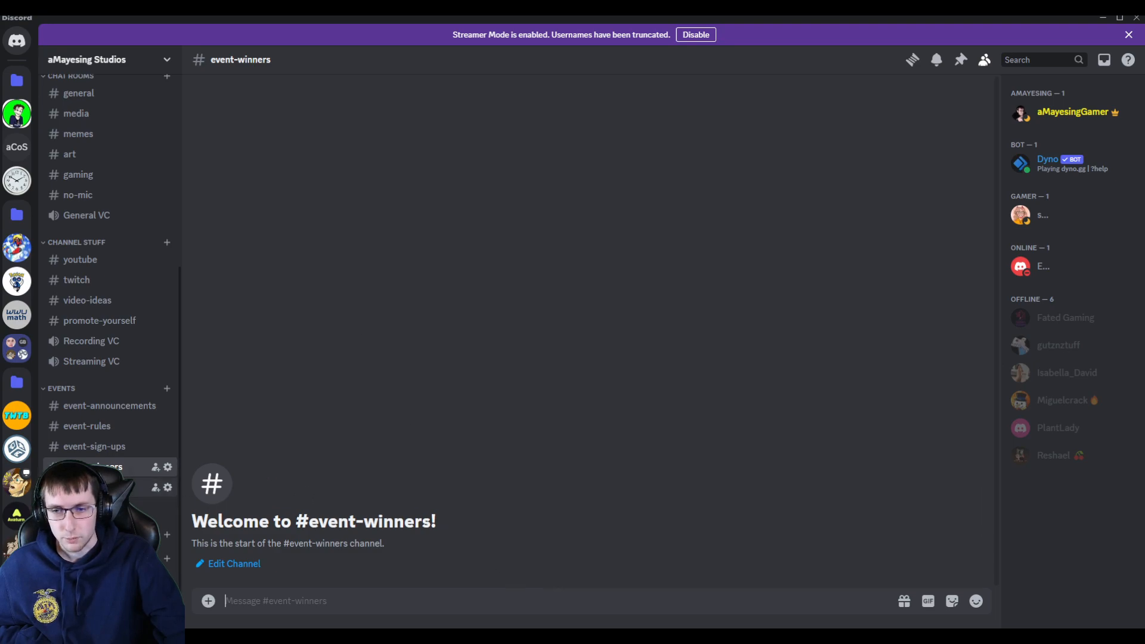
click(110, 467)
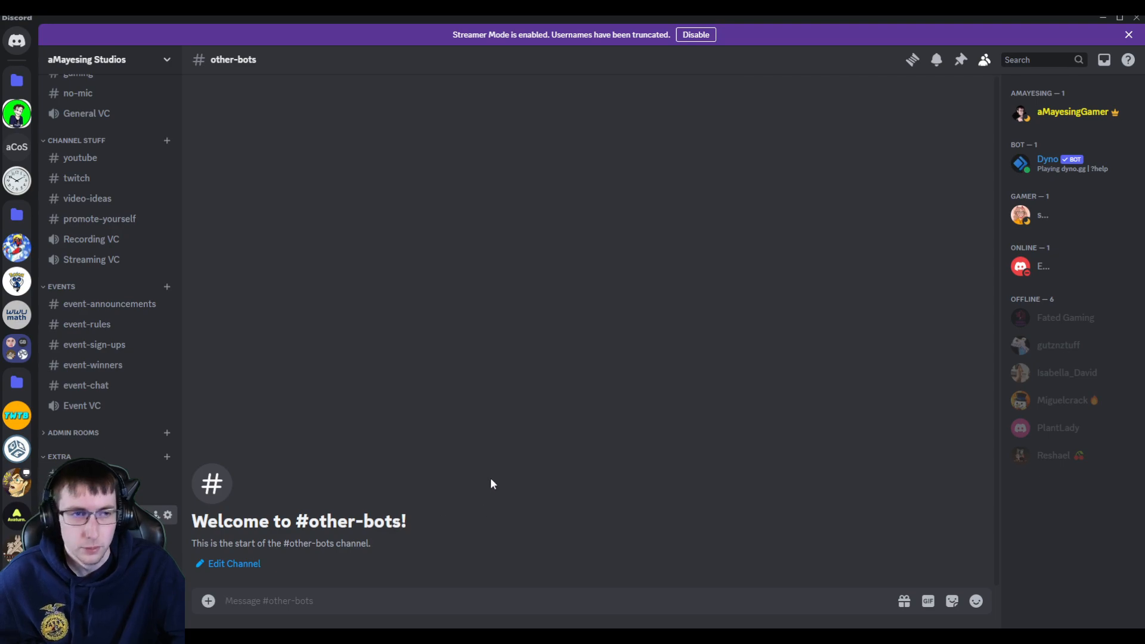
mouse_move(468, 490)
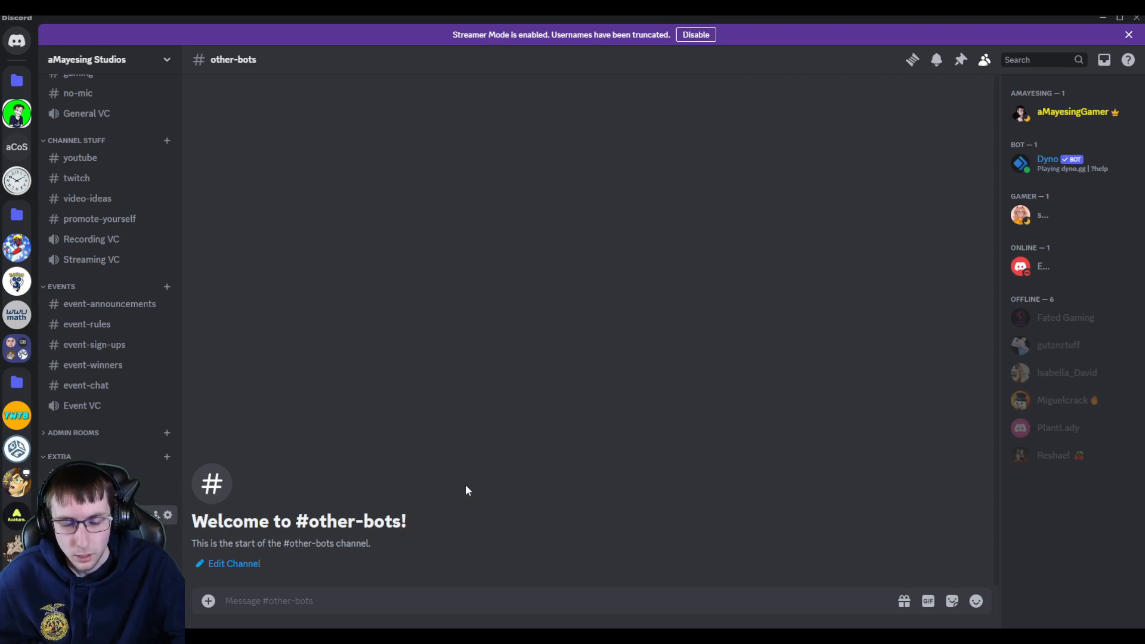
mouse_move(466, 495)
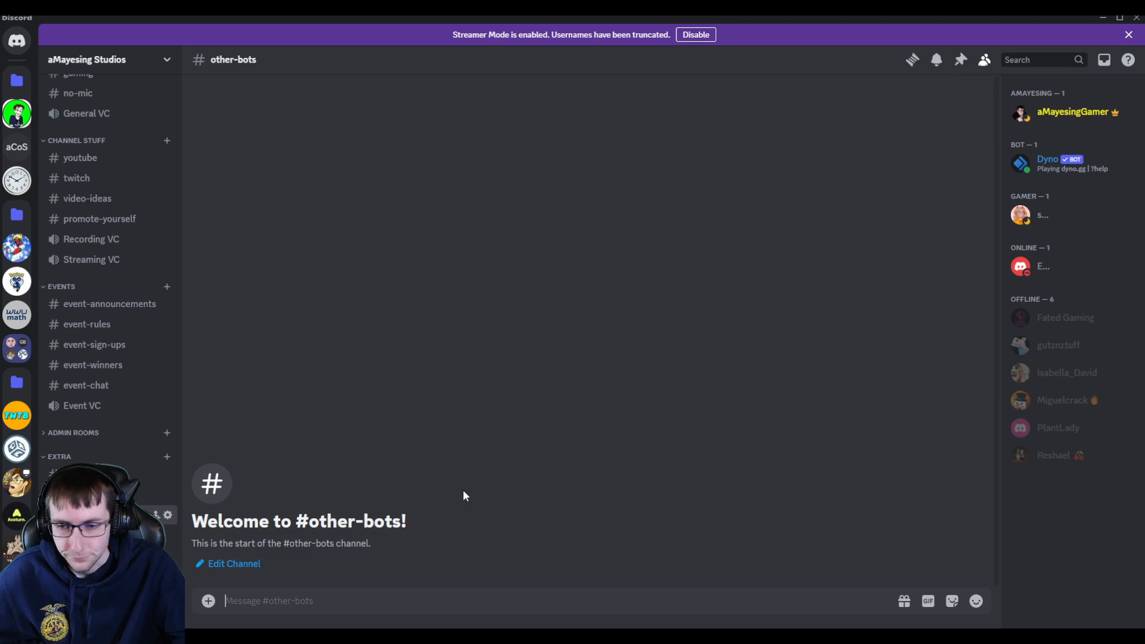
mouse_move(438, 494)
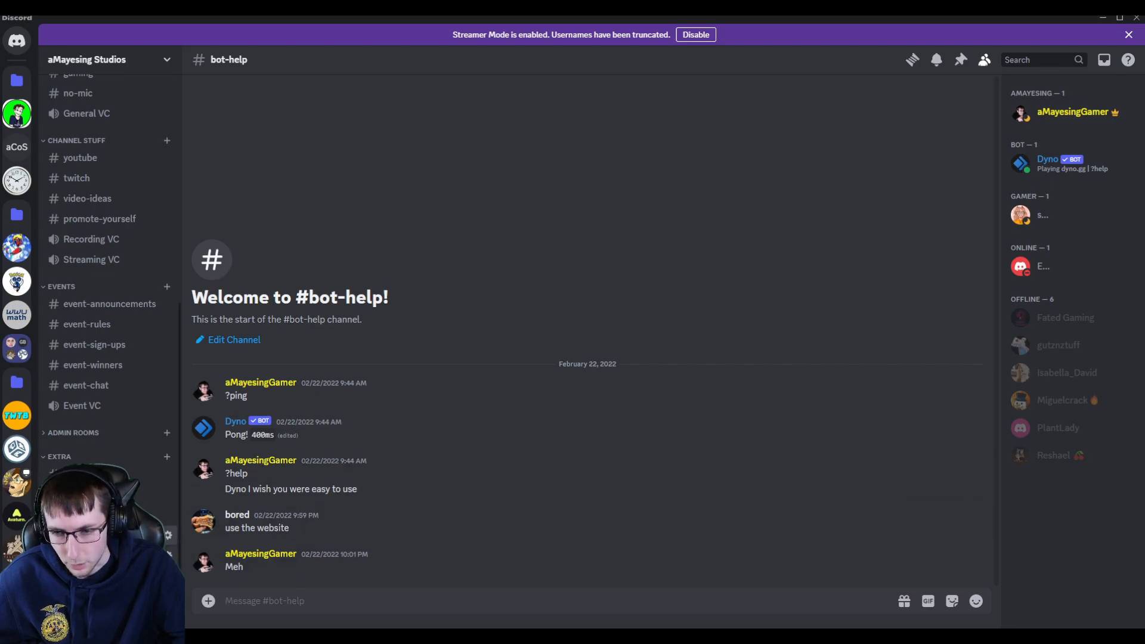
mouse_move(386, 471)
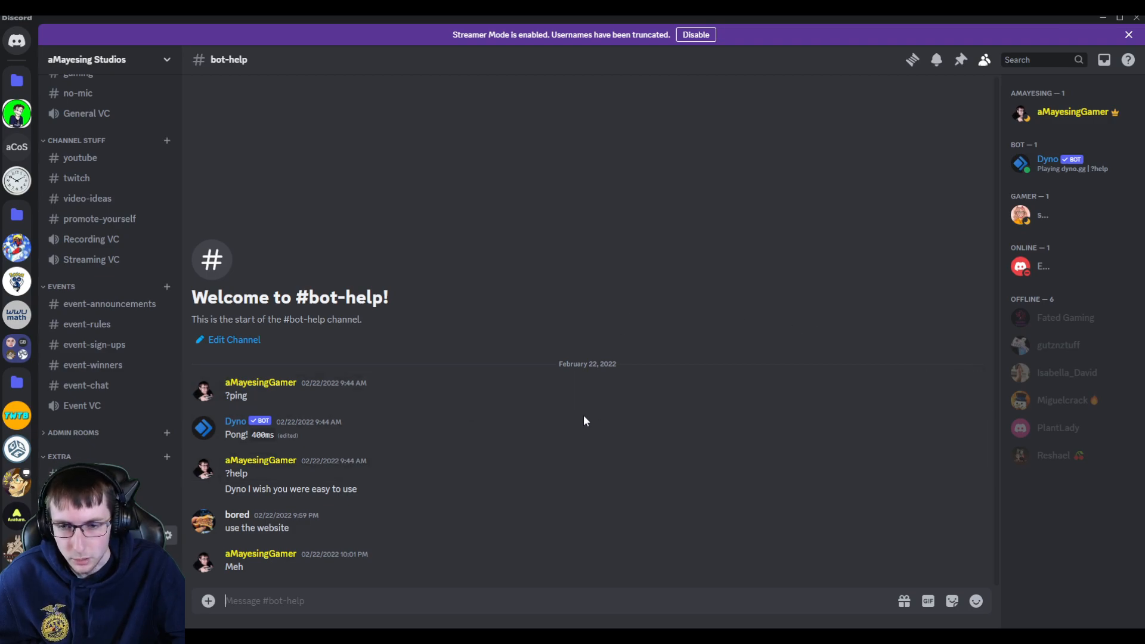
mouse_move(491, 404)
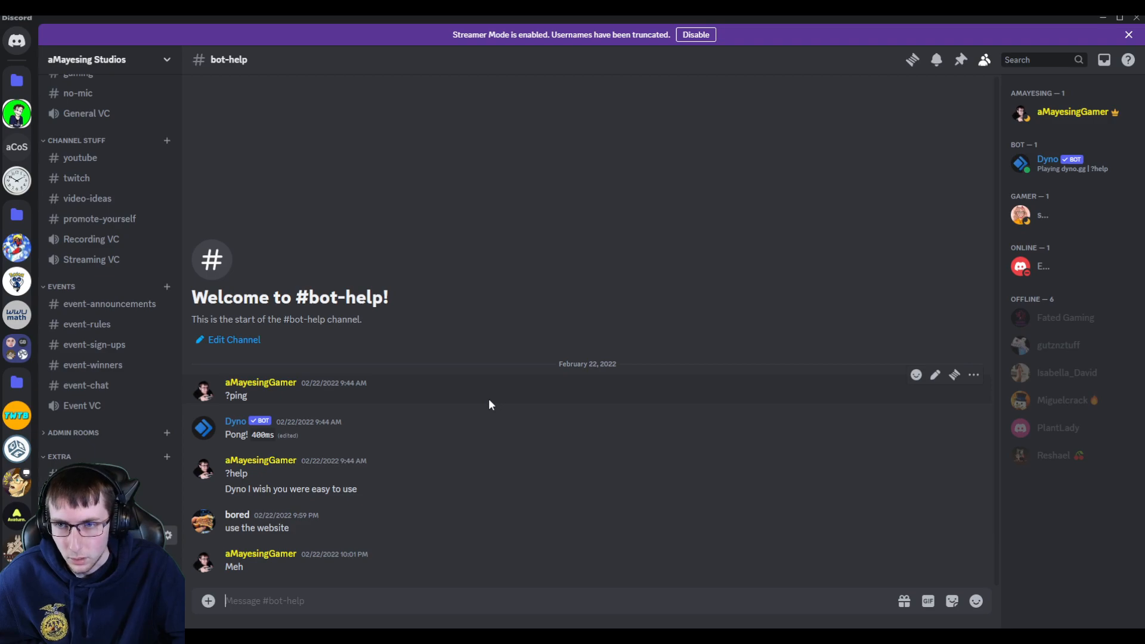
mouse_move(633, 433)
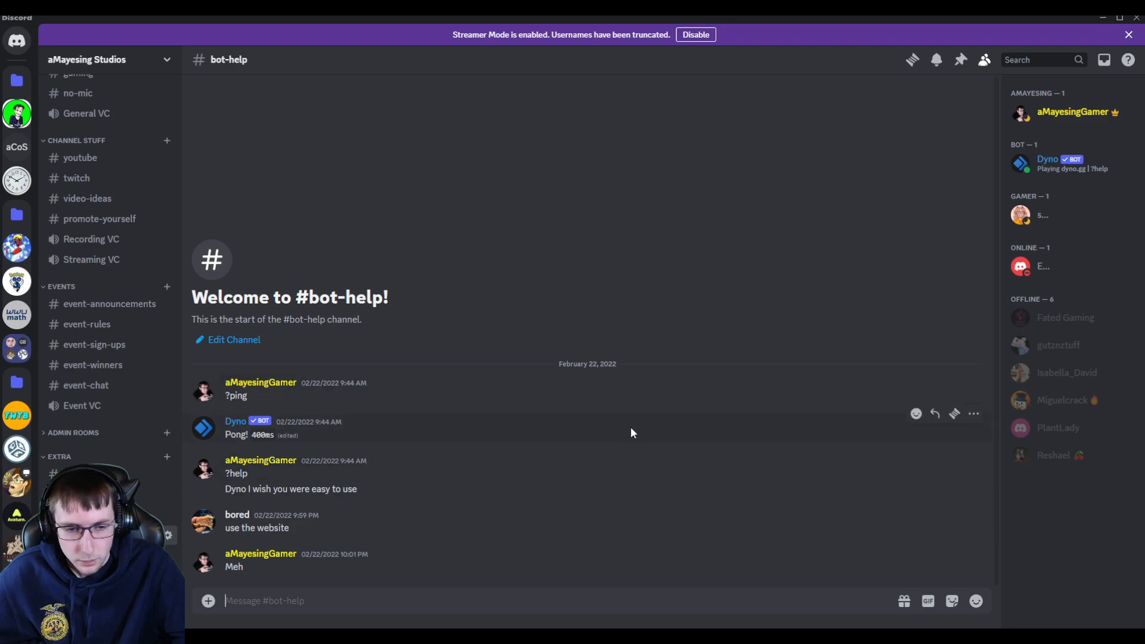